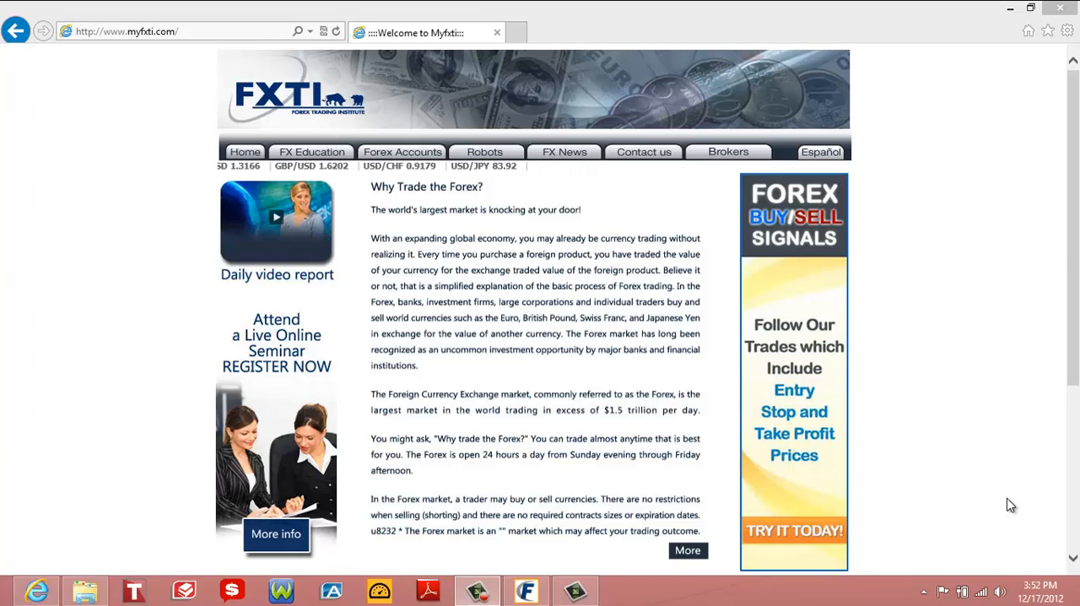
mouse_move(600, 208)
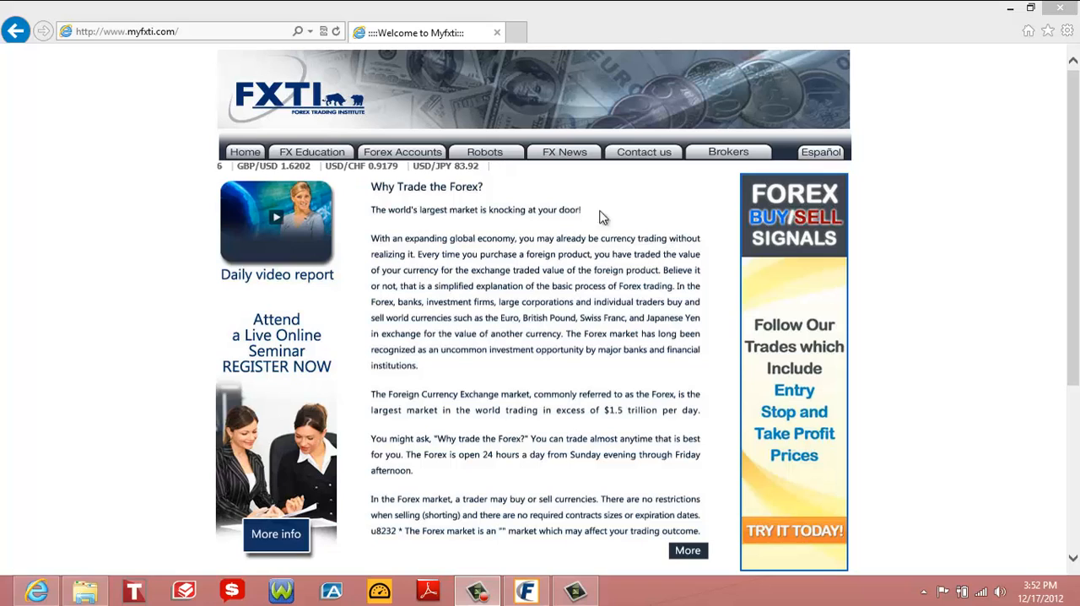
Step: Open myfxti.com's Brokers page and browse the Forex.com, FXCM and FXDD offers
left_click(725, 151)
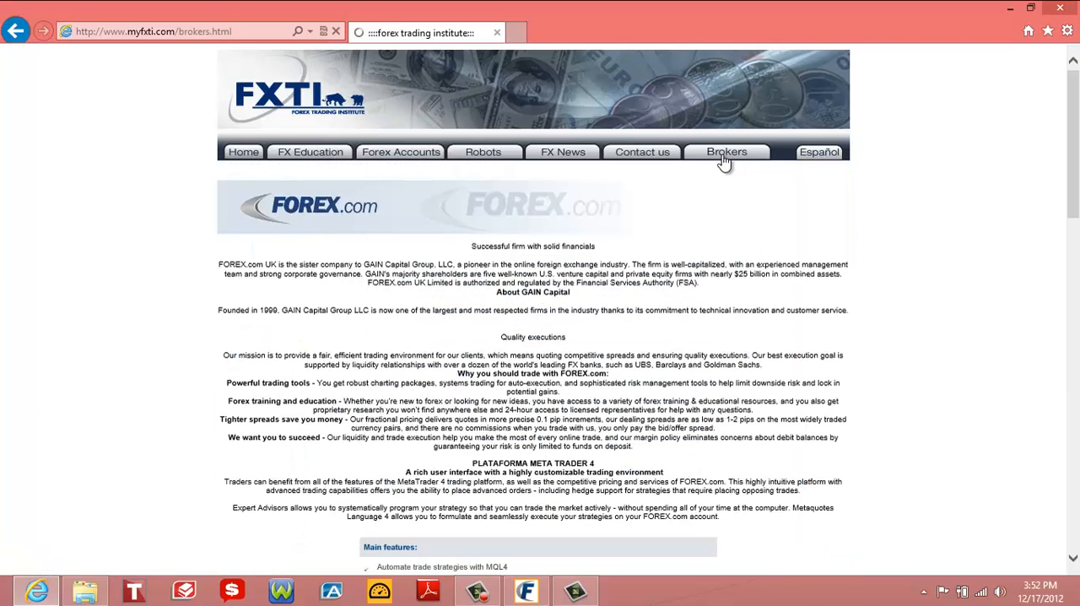
scroll("down", 3)
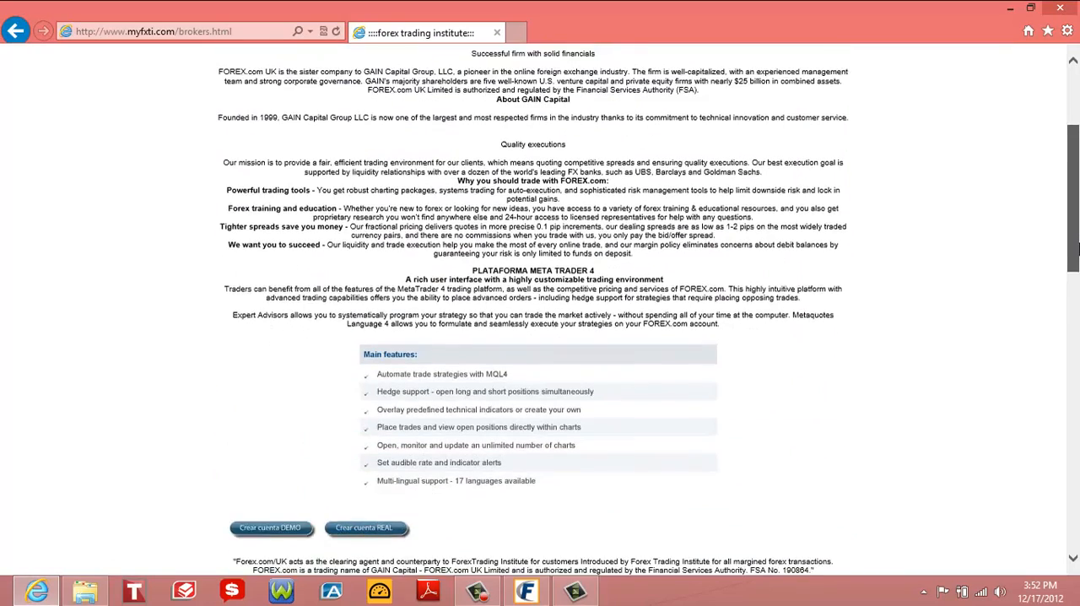
scroll("down", 3)
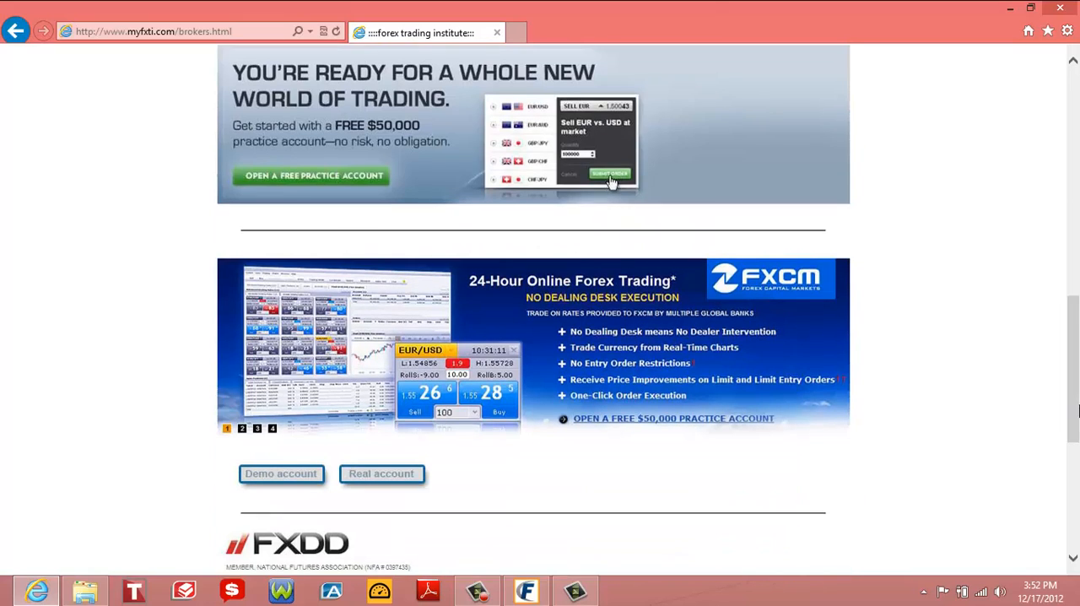
mouse_move(388, 474)
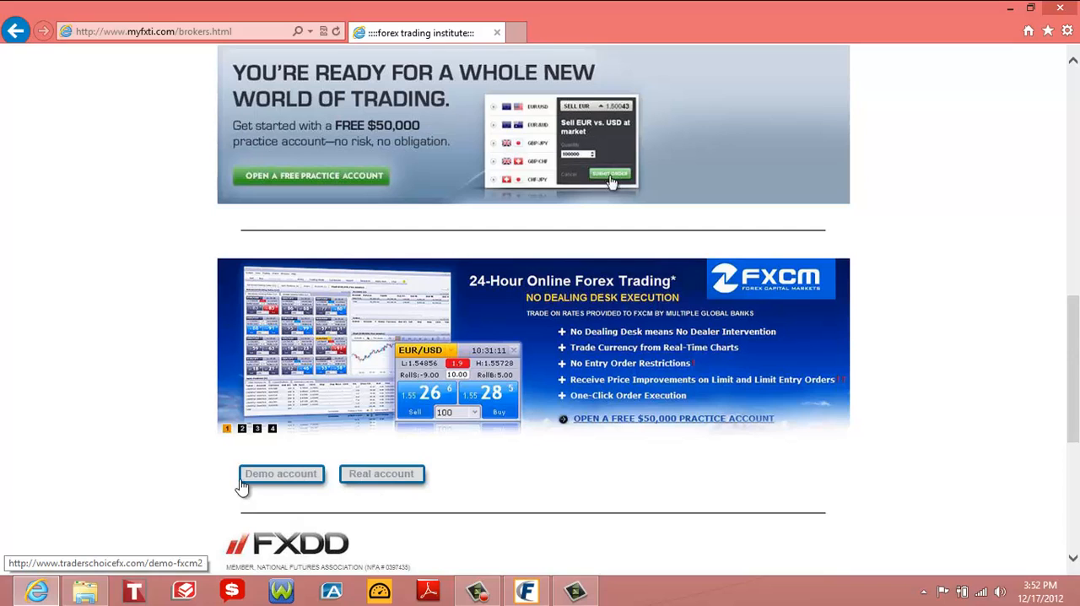
mouse_move(331, 160)
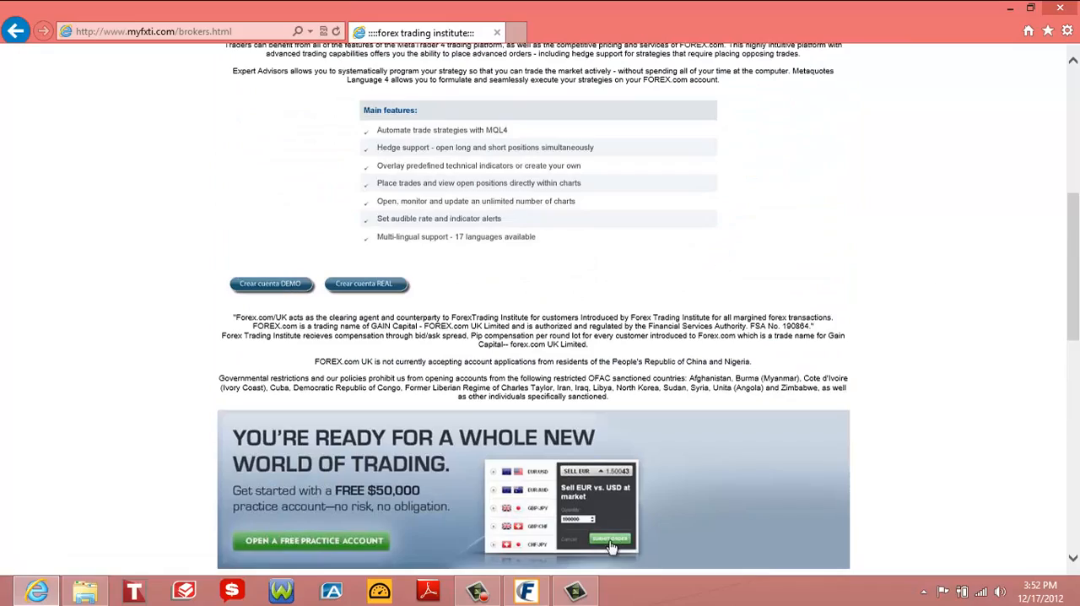
scroll("down", 3)
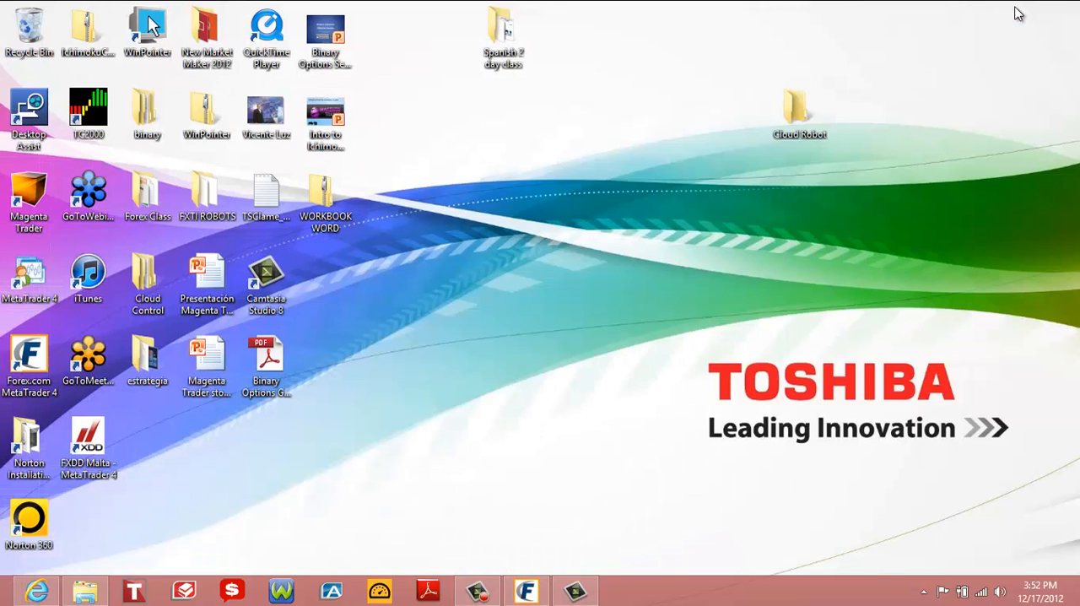
Step: Copy all three IchiTrader files from the Cloud Robot indicators folder
left_click(794, 101)
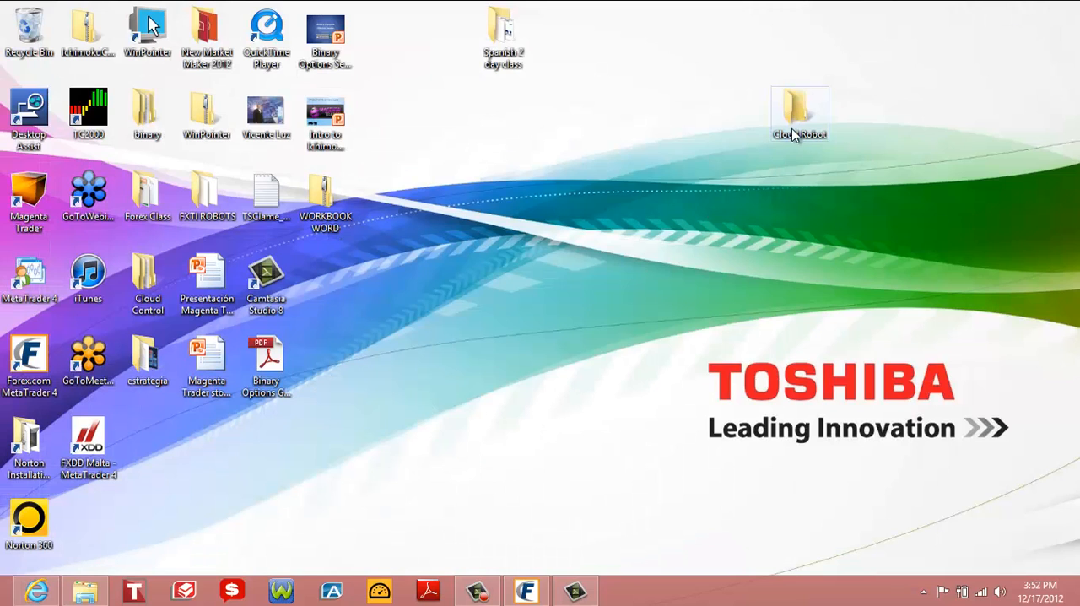
left_click(801, 105)
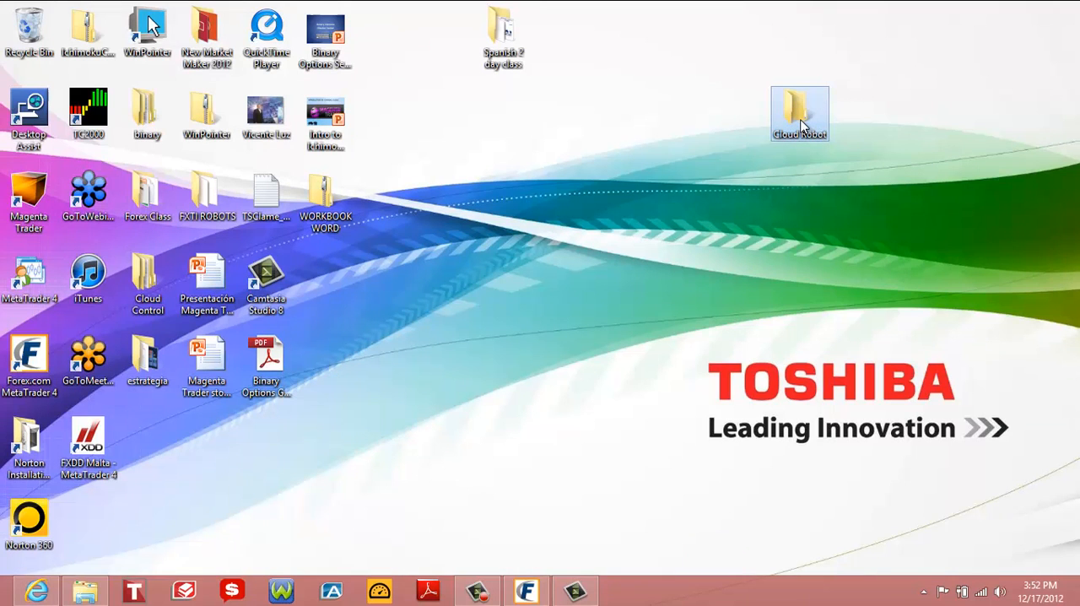
double_click(799, 106)
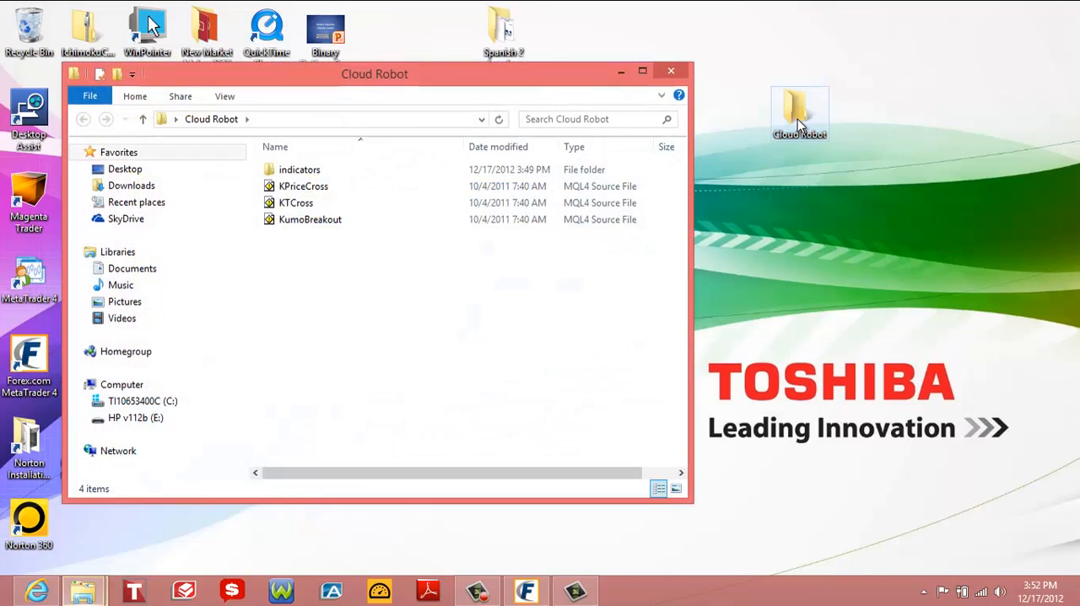
left_click(299, 170)
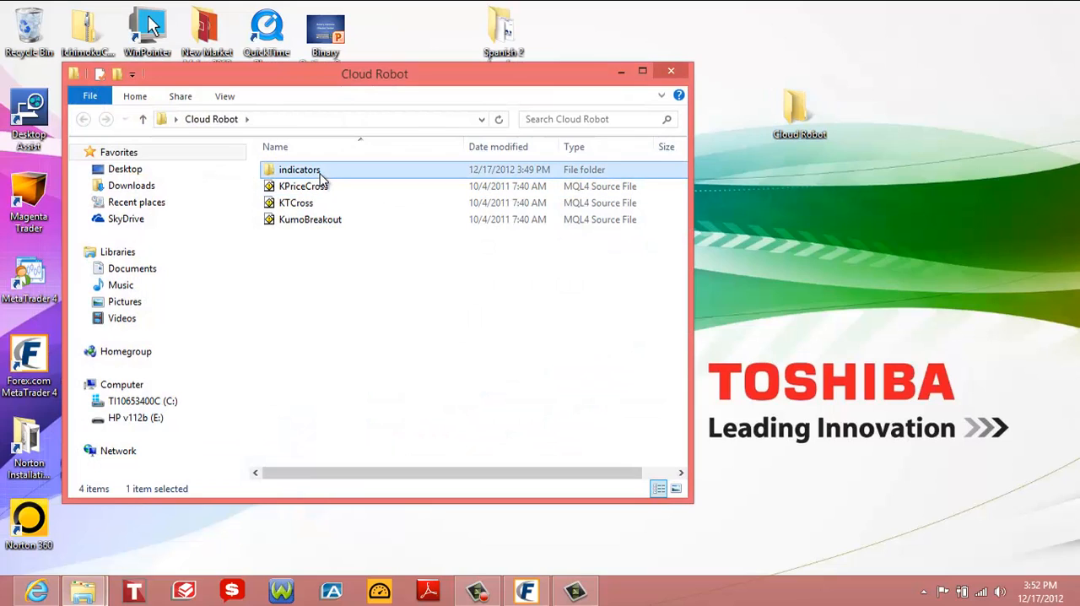
double_click(299, 169)
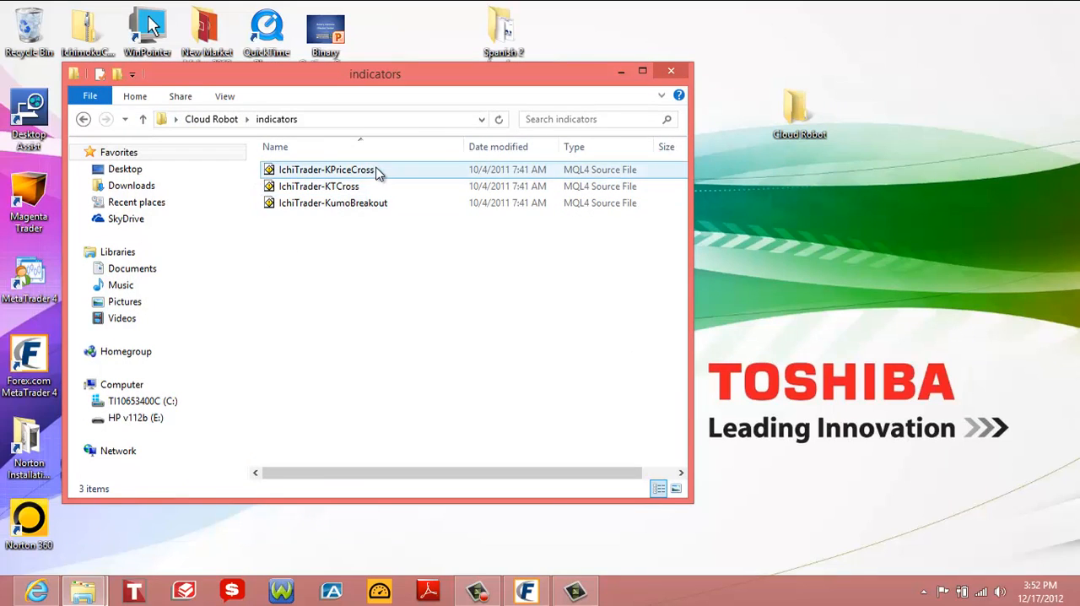
key("ctrl+a")
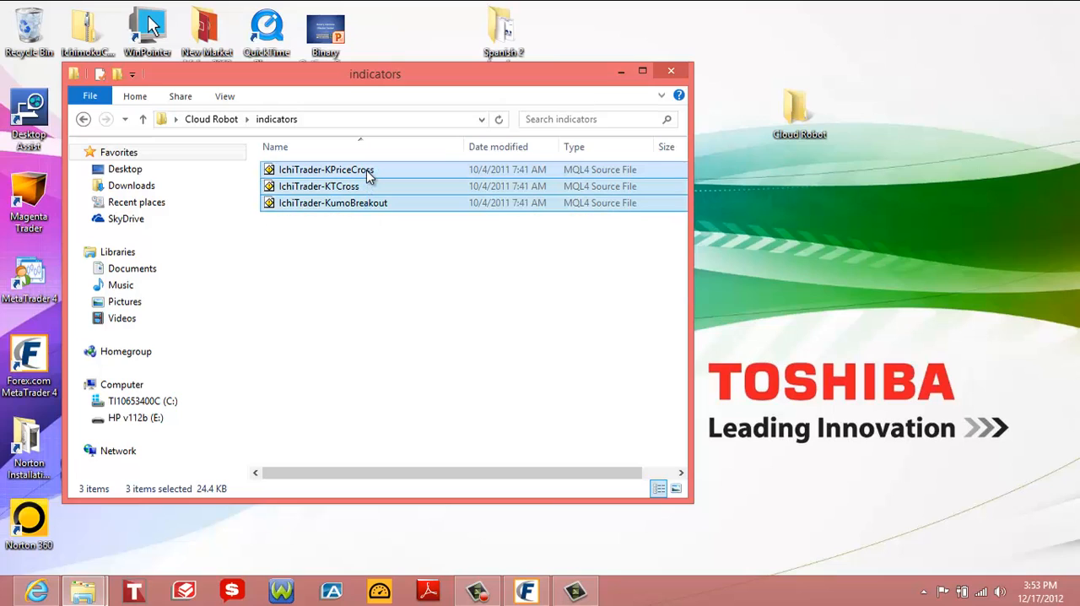
right_click(325, 169)
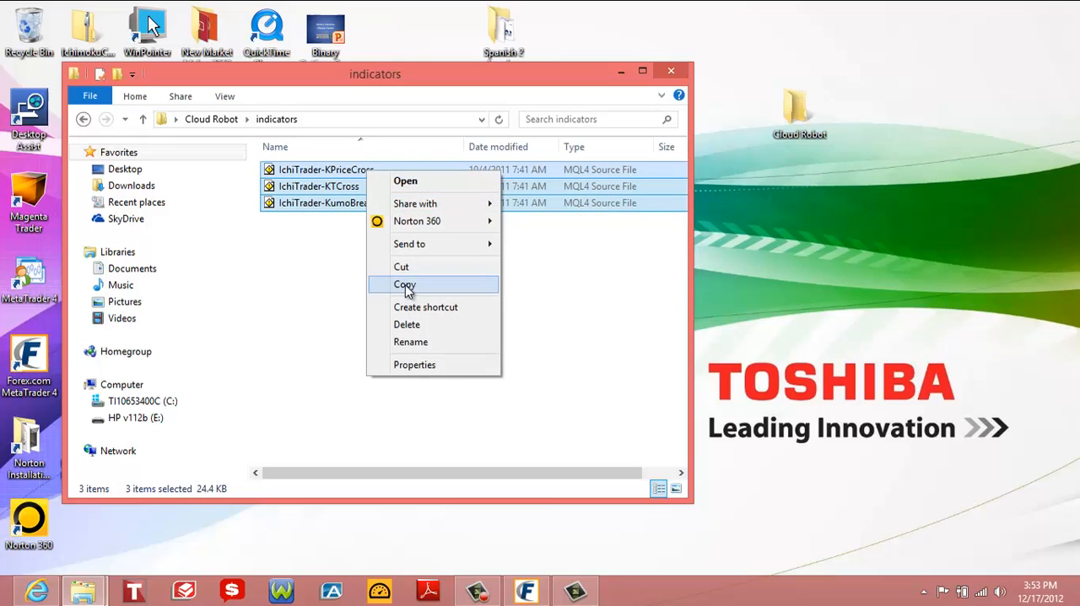
left_click(404, 285)
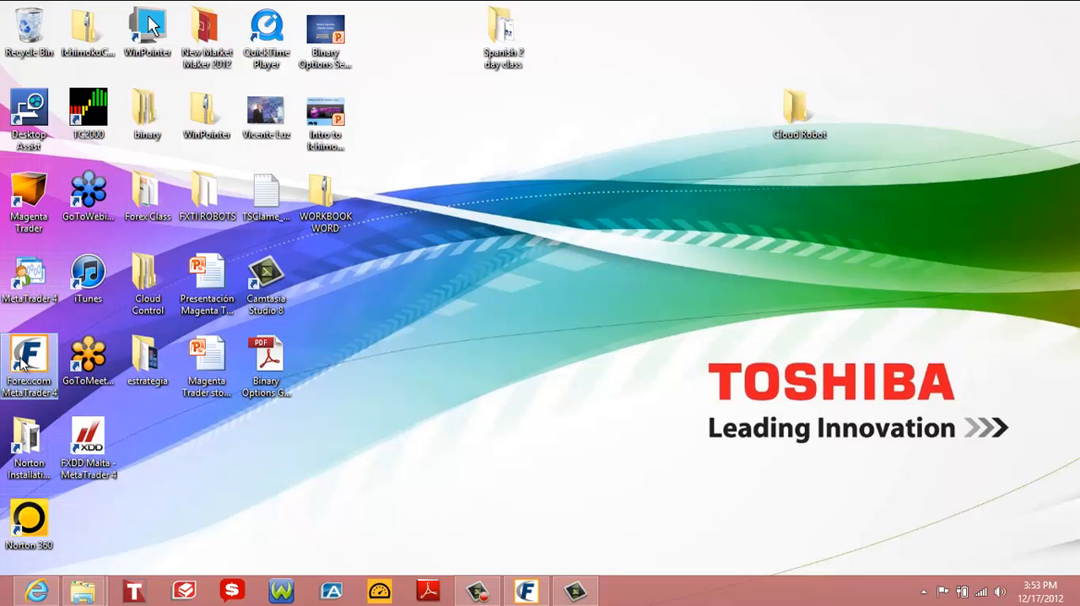
Step: Paste the IchiTrader files into Forex.com's experts\indicators folder, then close that window
right_click(145, 26)
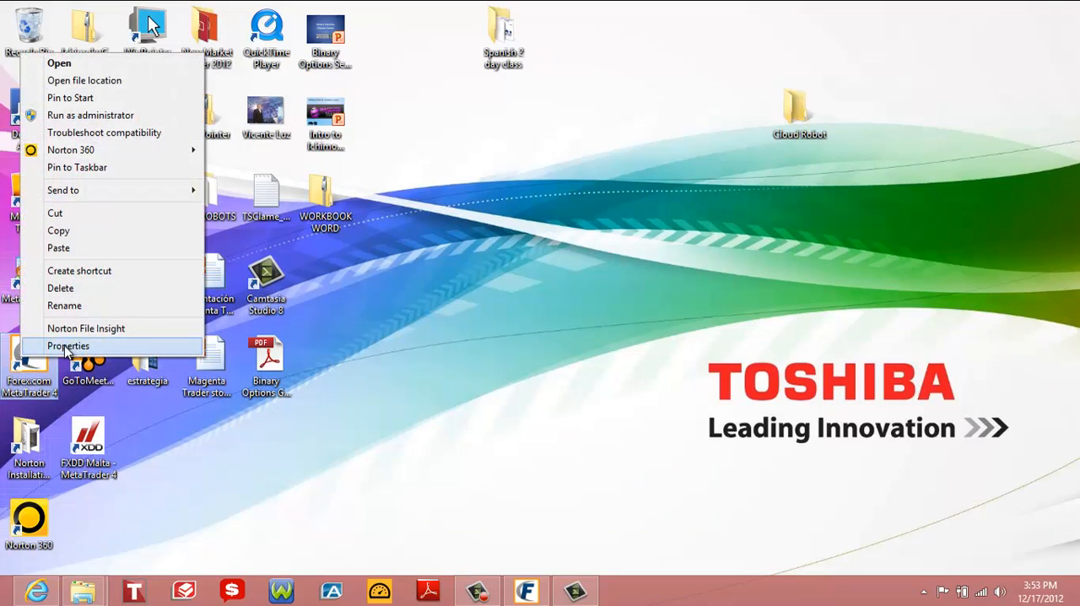
left_click(69, 345)
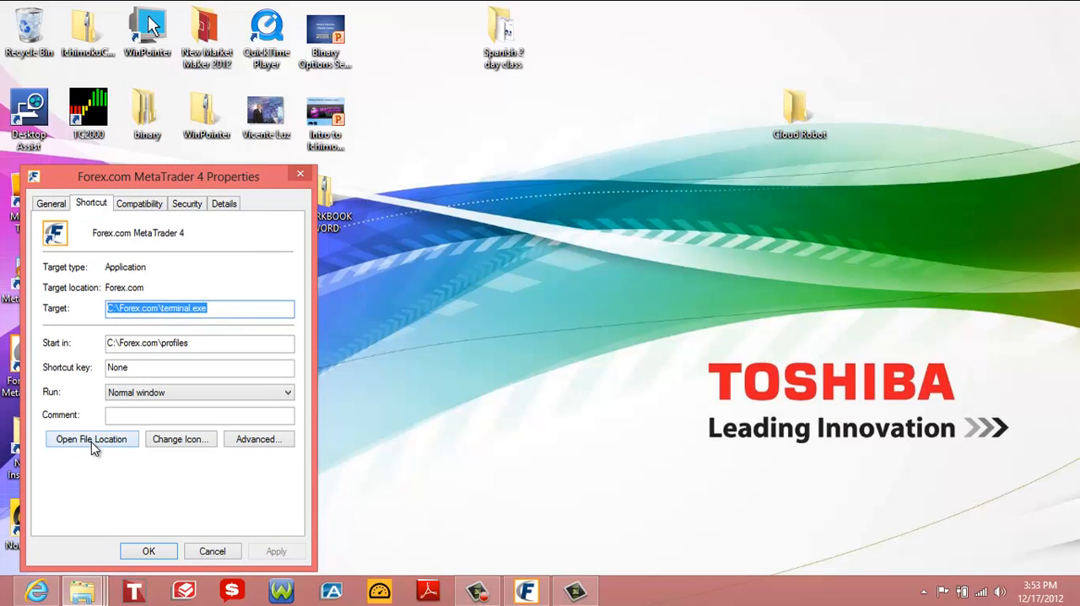
left_click(91, 439)
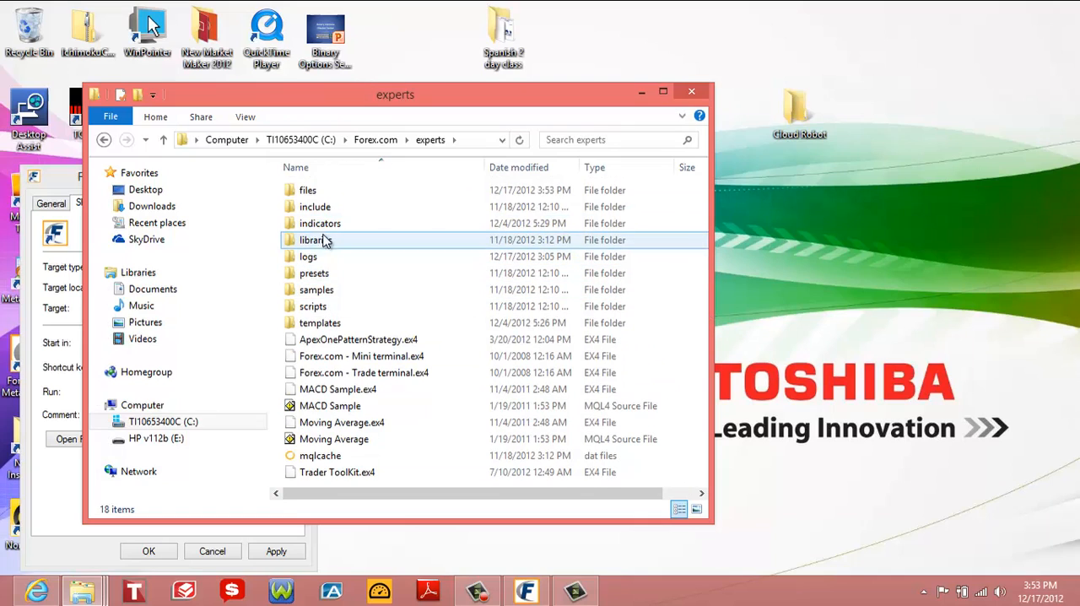
double_click(320, 223)
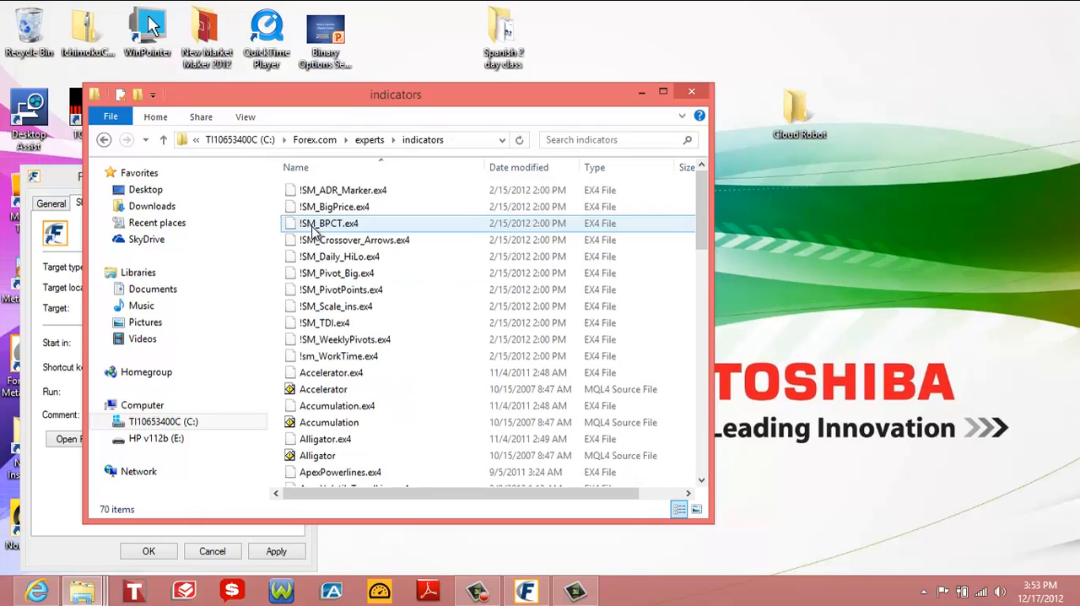
mouse_move(688, 223)
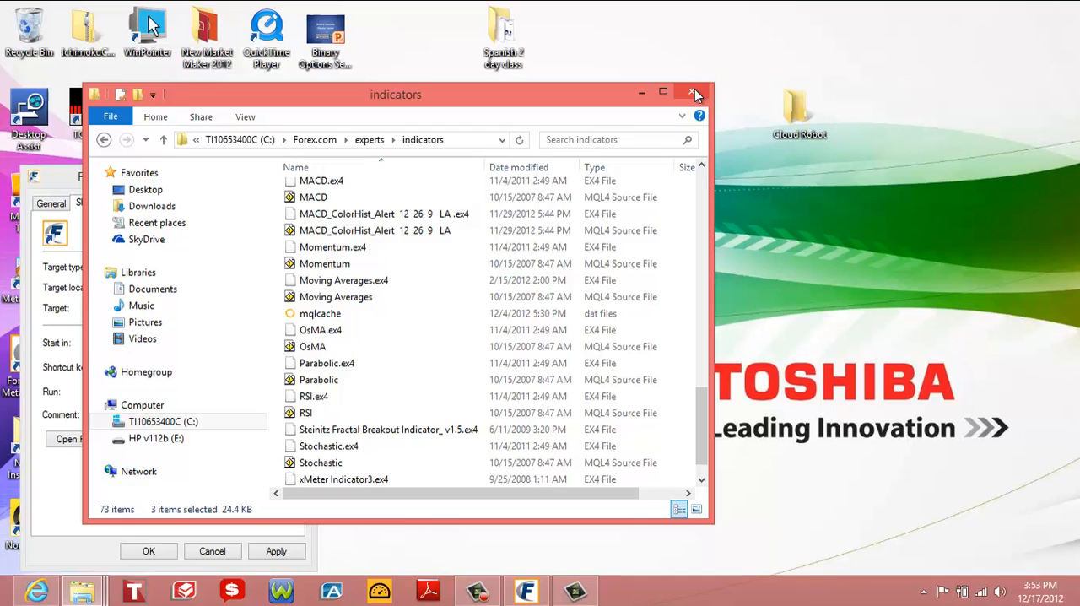
left_click(694, 93)
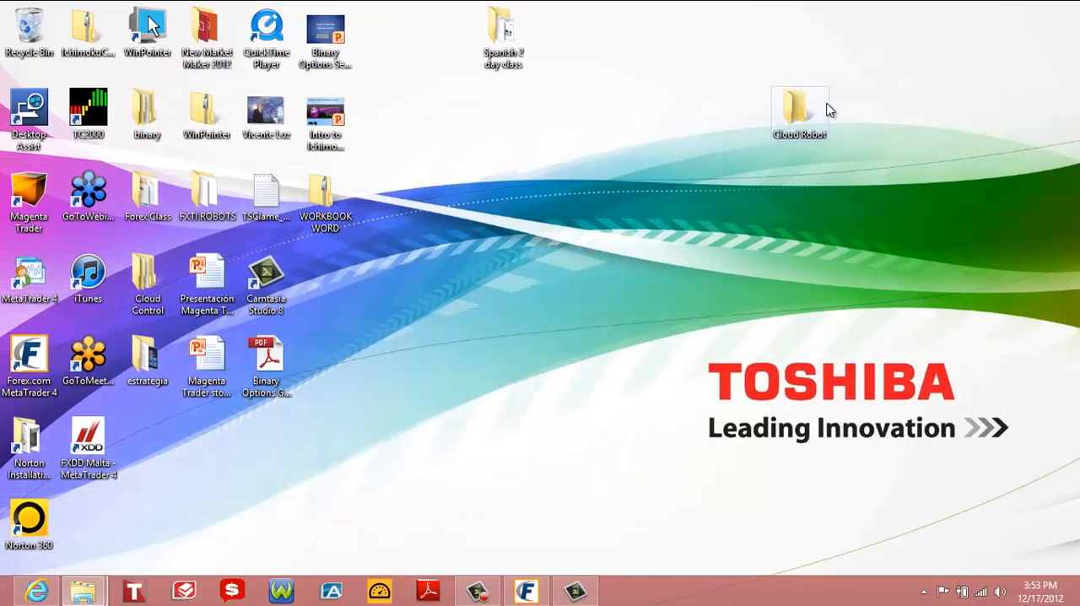
Step: Select the Cloud Robot expert files and open Forex.com's MetaTrader experts folder
double_click(805, 103)
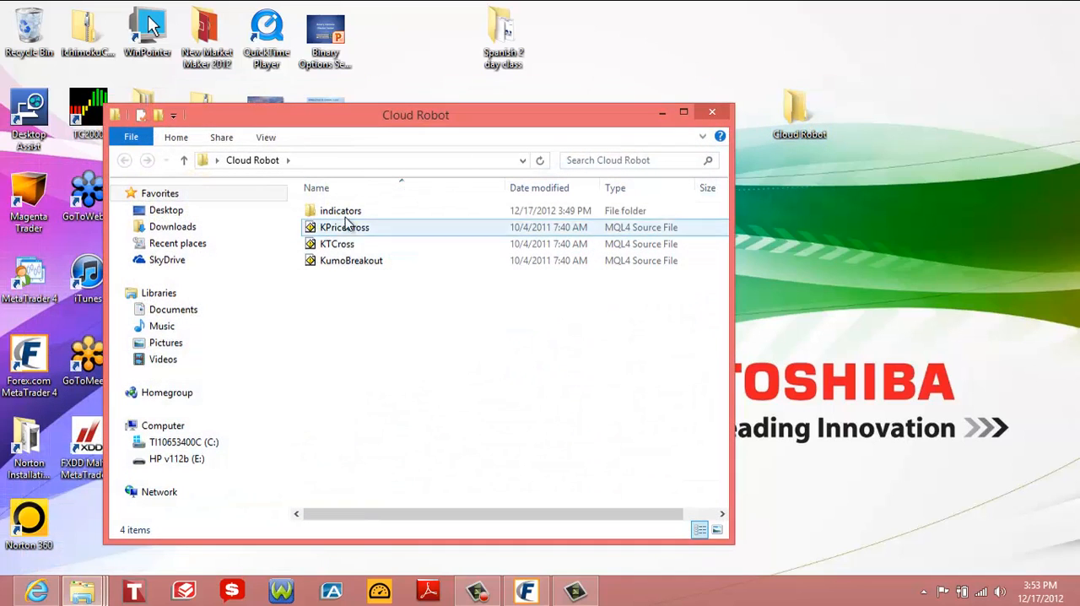
left_click(335, 287)
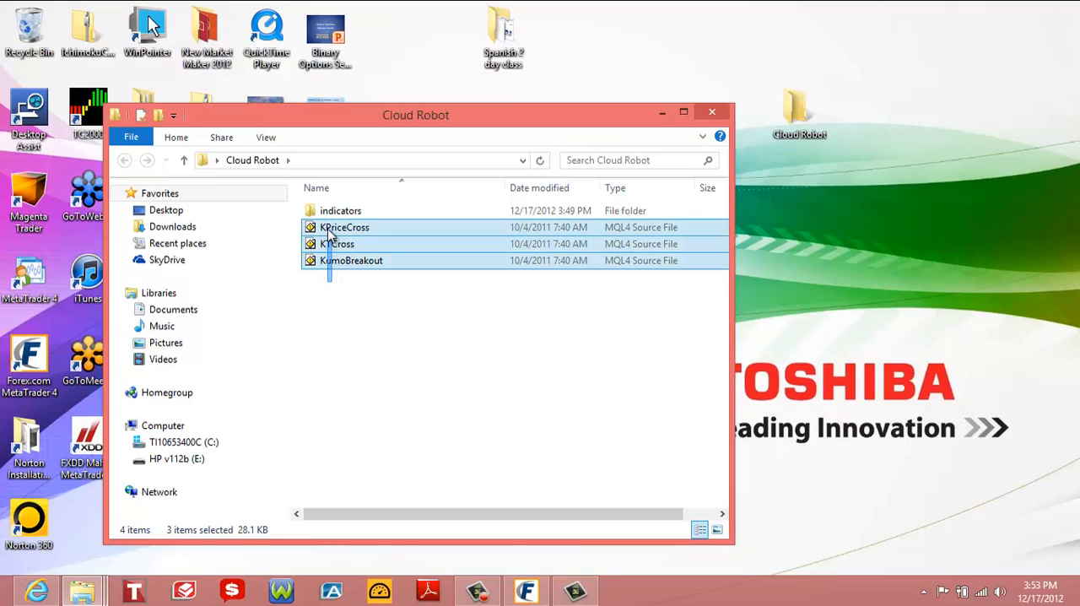
right_click(332, 244)
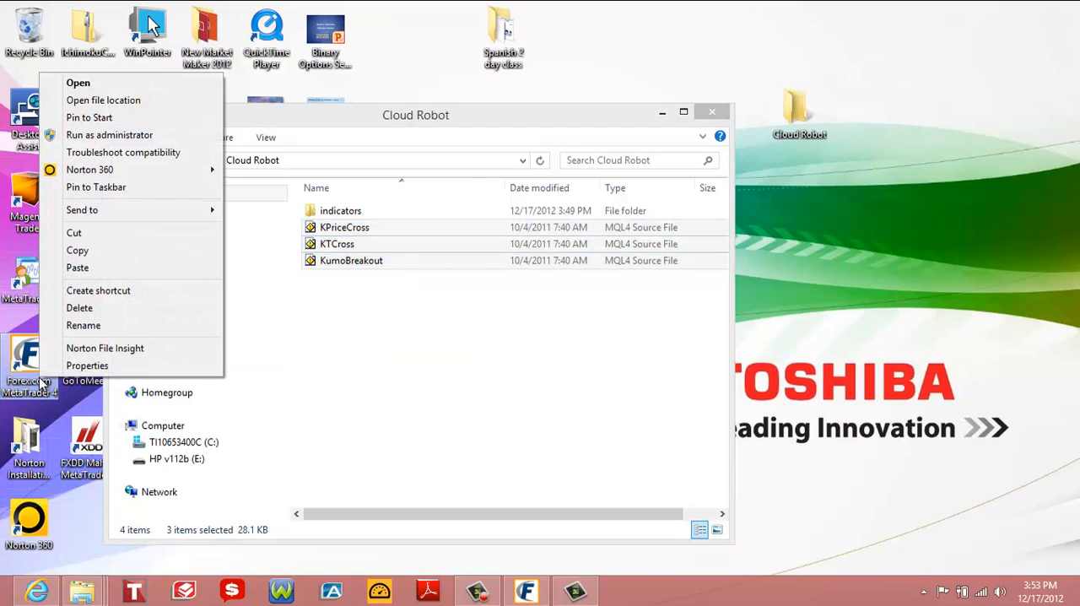
left_click(87, 365)
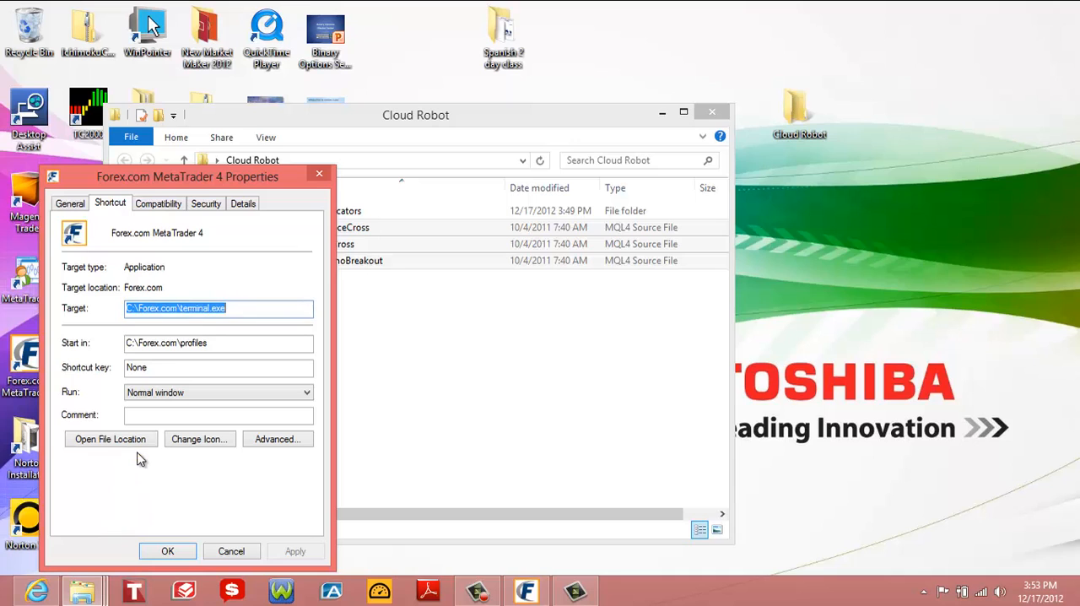
left_click(110, 439)
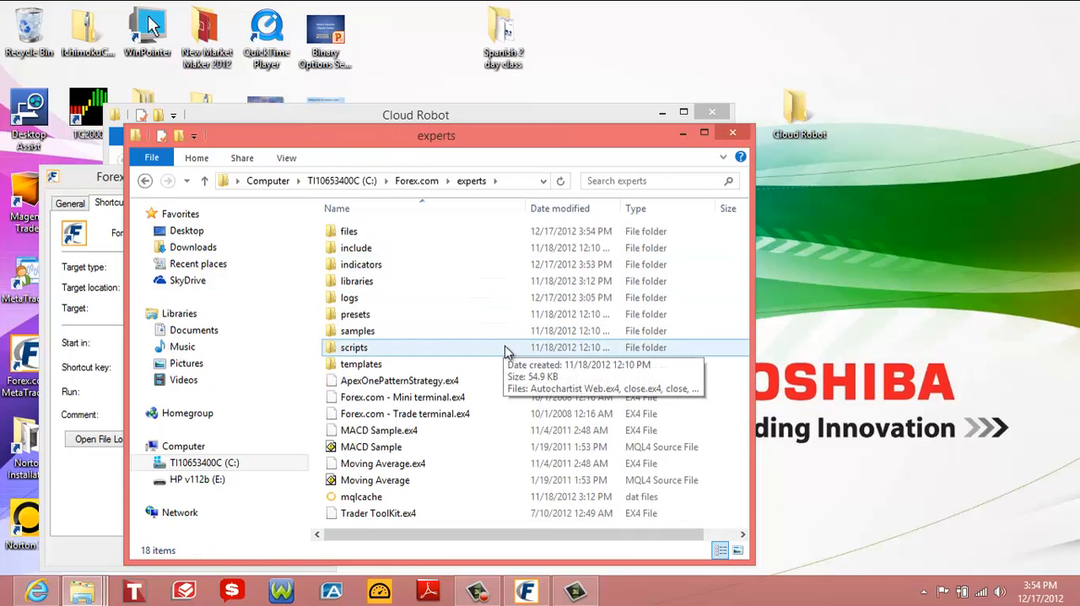
left_click(373, 479)
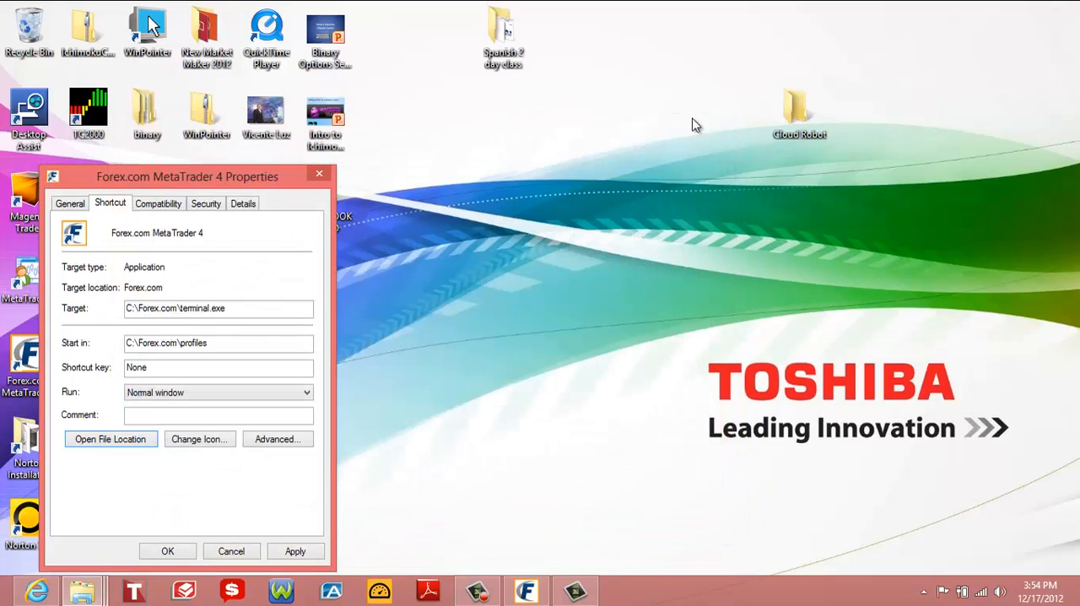
Step: Cancel the shortcut Properties dialog and launch Forex.com MetaTrader 4
left_click(230, 551)
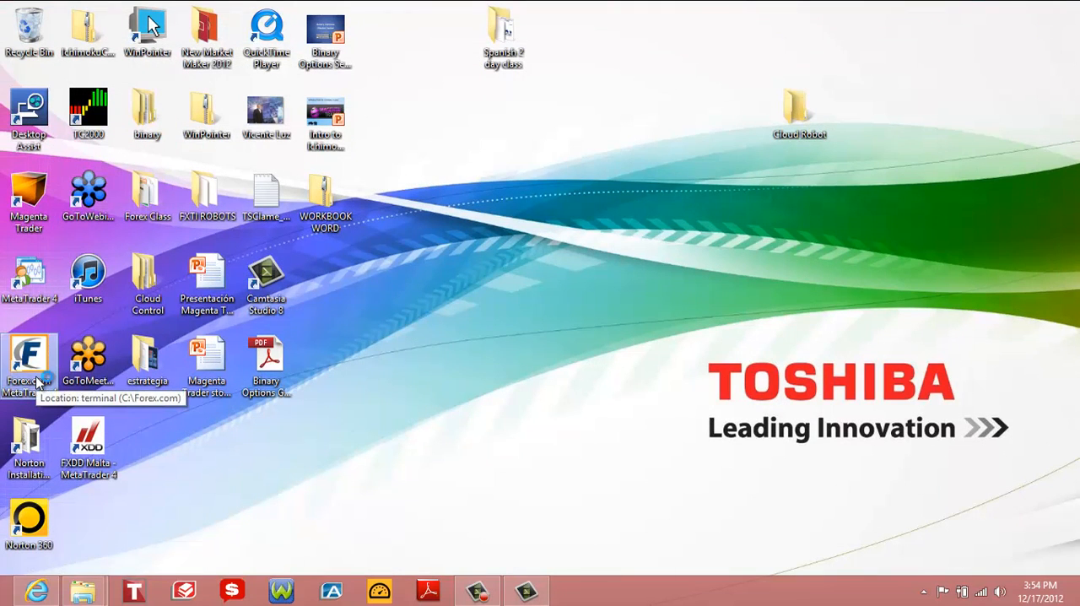
double_click(30, 354)
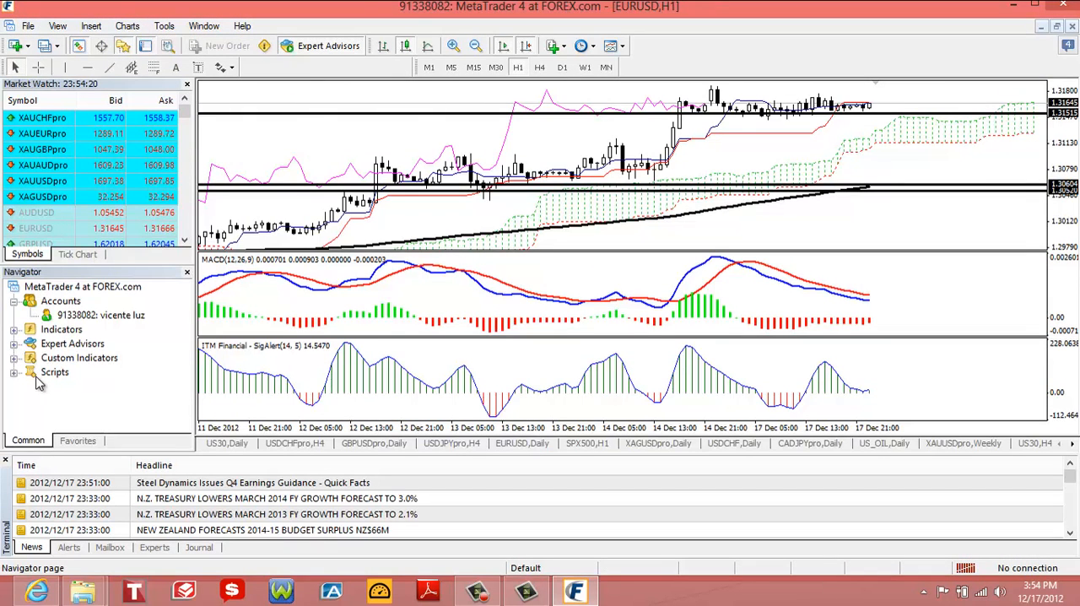
mouse_move(548, 177)
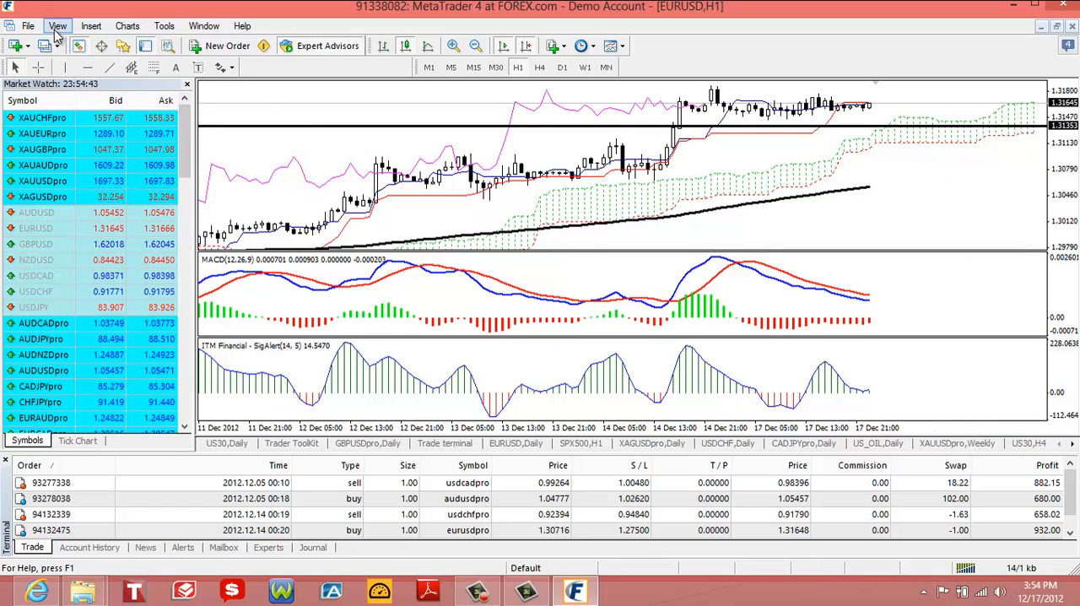
Step: Show the Navigator and attach KumoBreakout to the EURUSD H1 chart
left_click(57, 26)
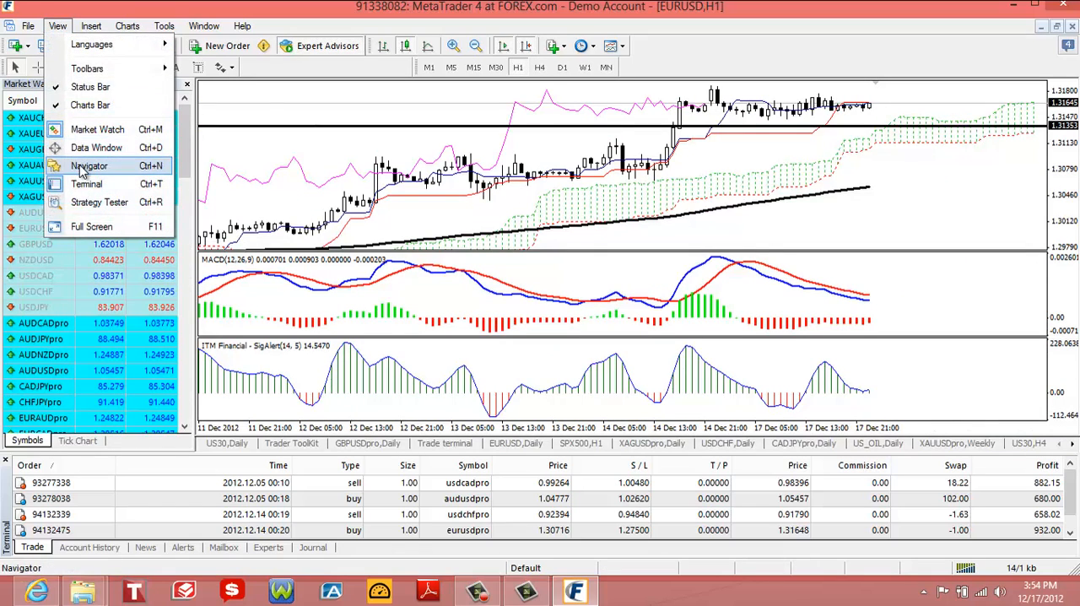
left_click(88, 164)
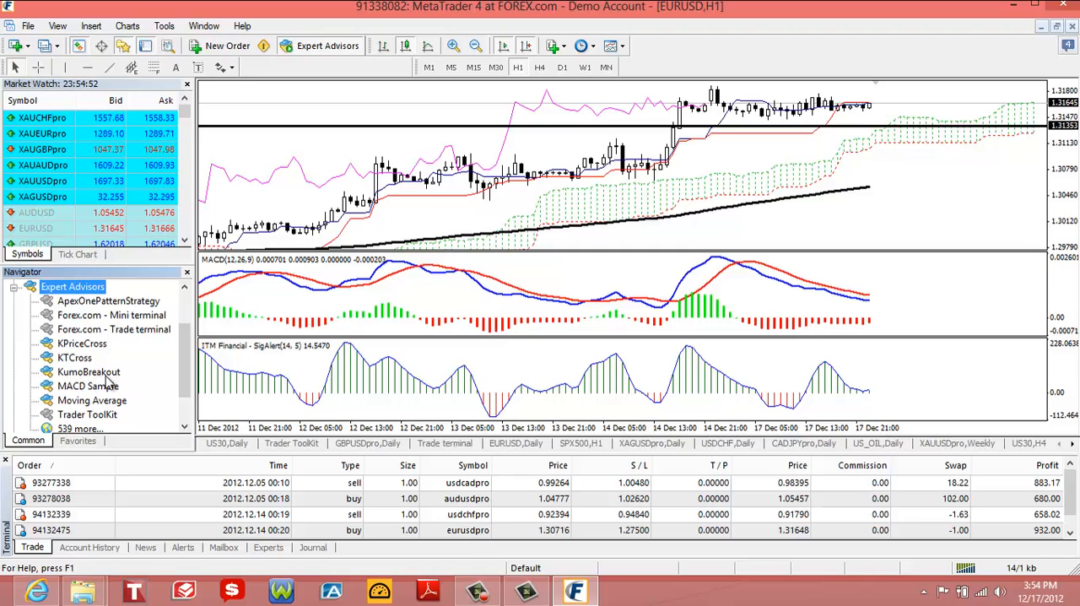
left_click(85, 372)
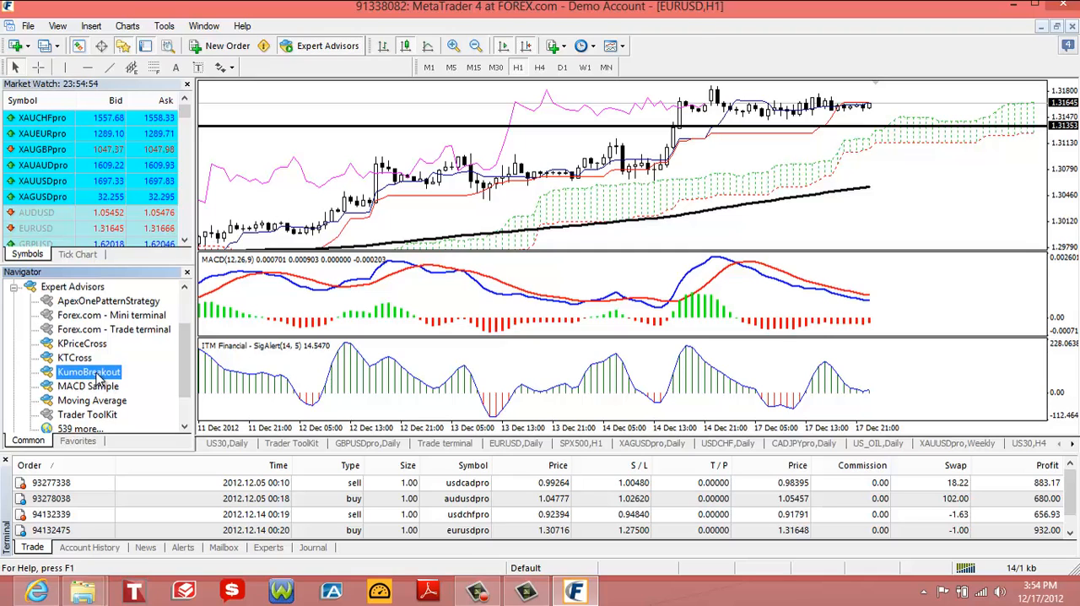
double_click(85, 372)
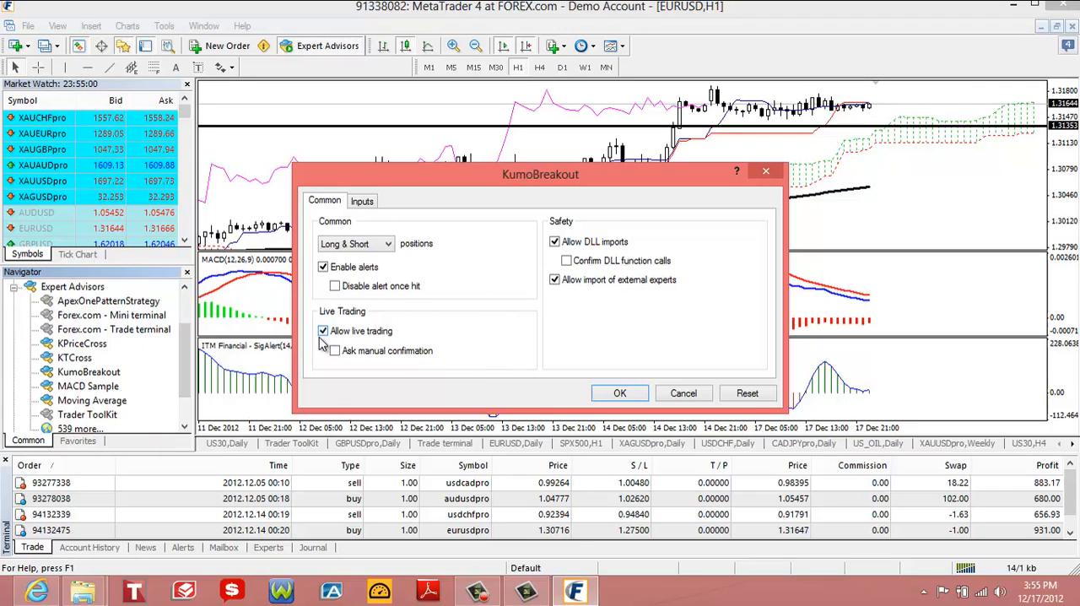
mouse_move(432, 327)
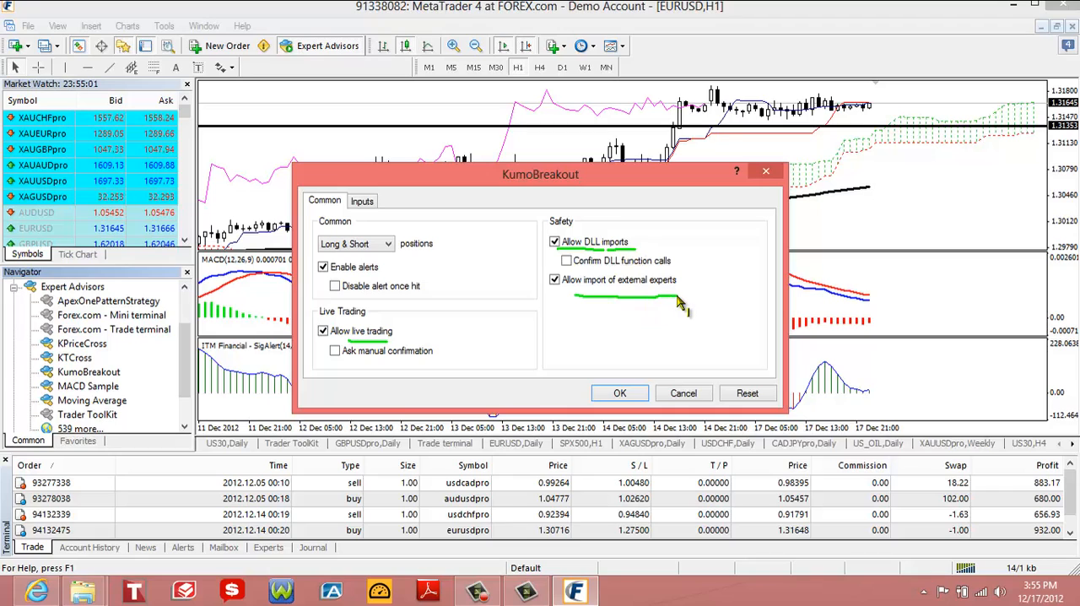
mouse_move(667, 316)
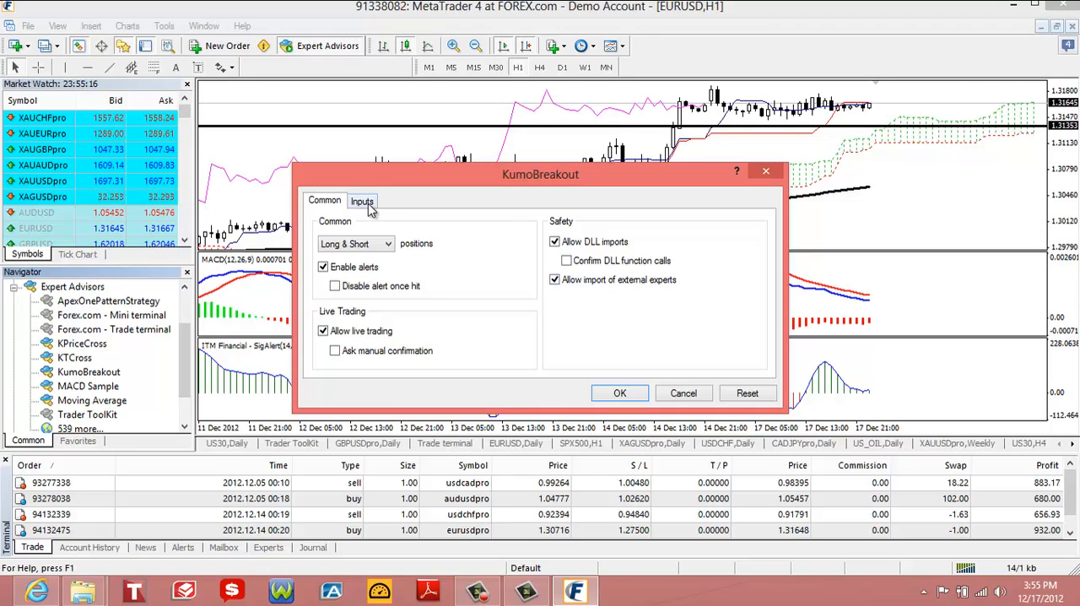
Step: Set KumoBreakout's Lots input to 0.1 and scroll to the stop and profit inputs
left_click(362, 201)
type("0")
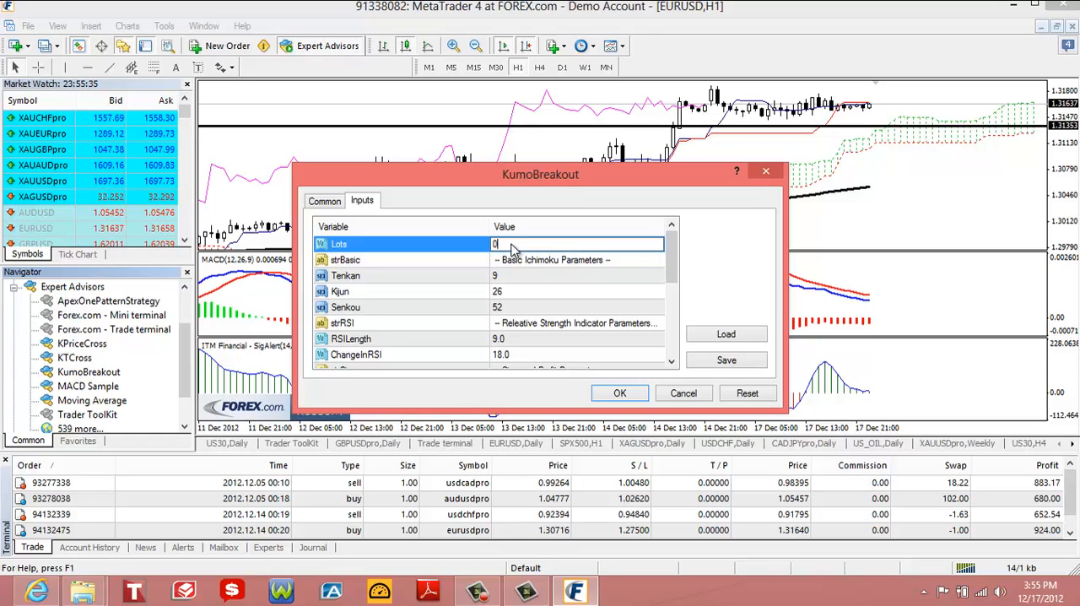
type(".1")
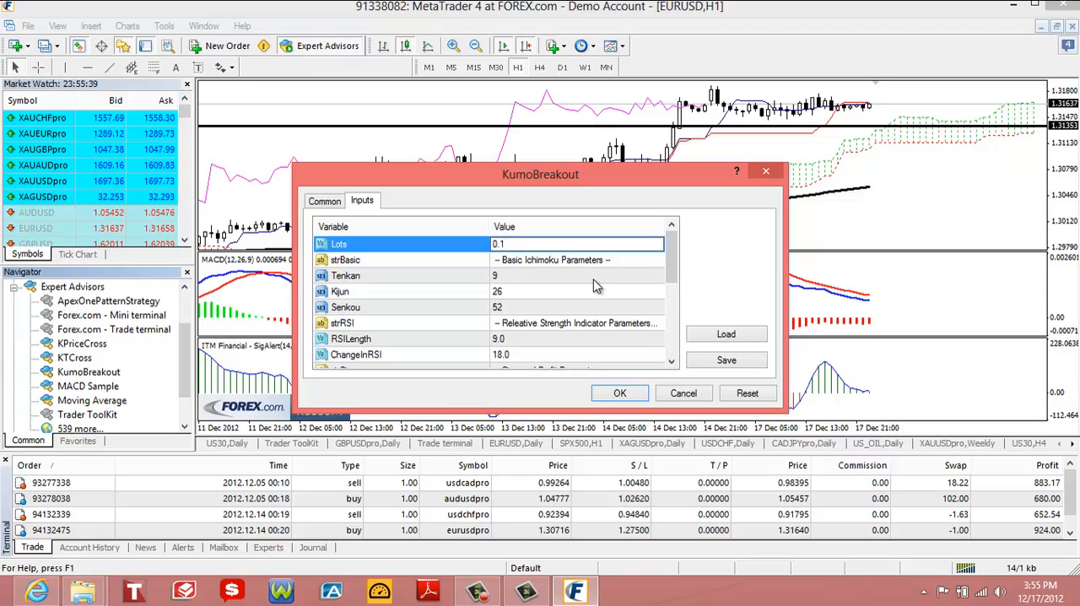
scroll("down", 3)
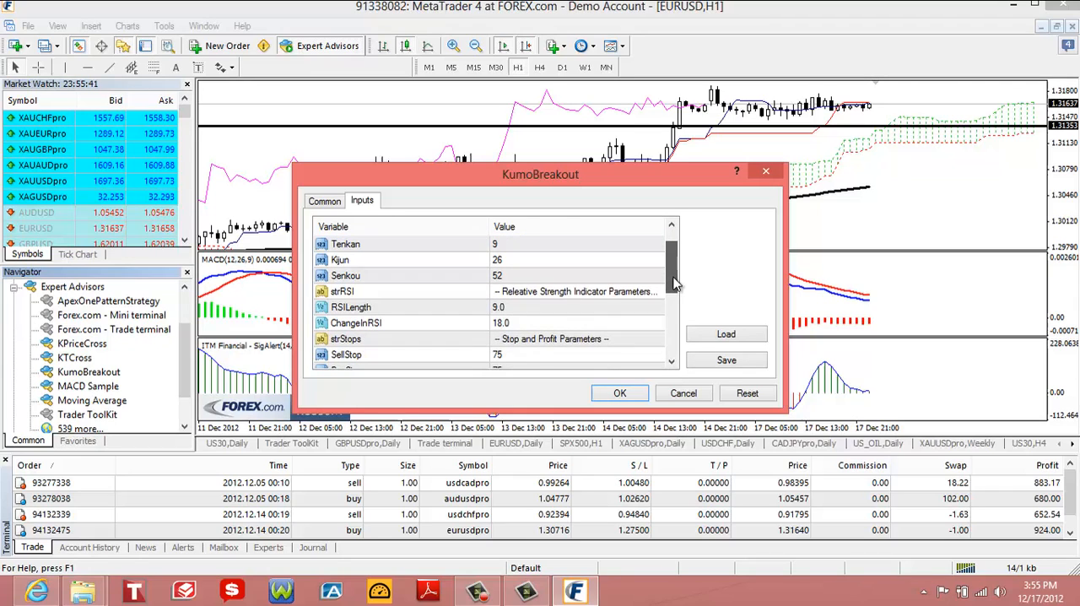
scroll("down", 3)
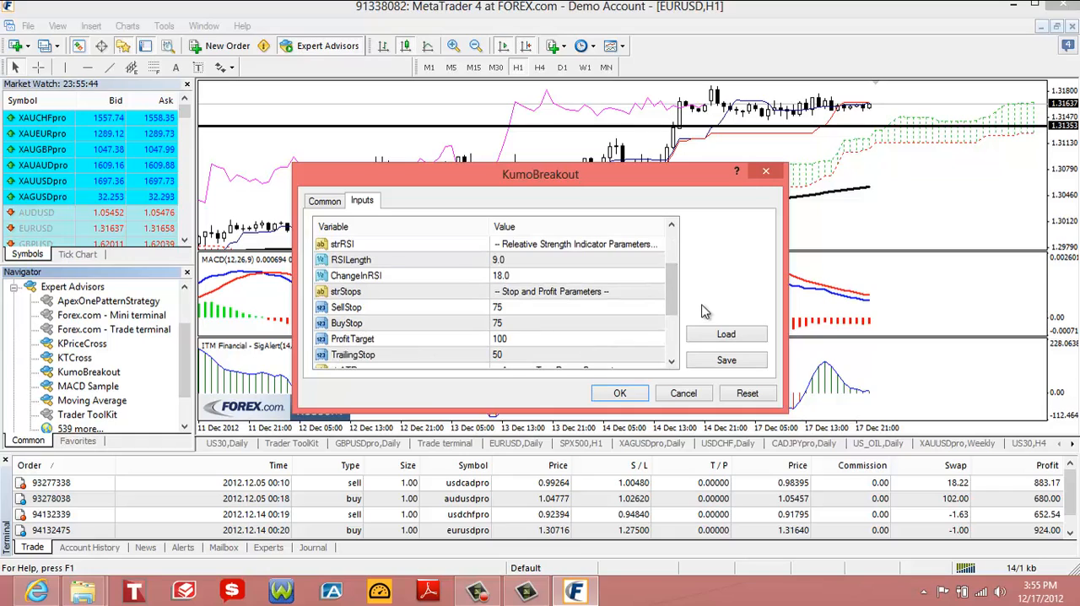
scroll("down", 3)
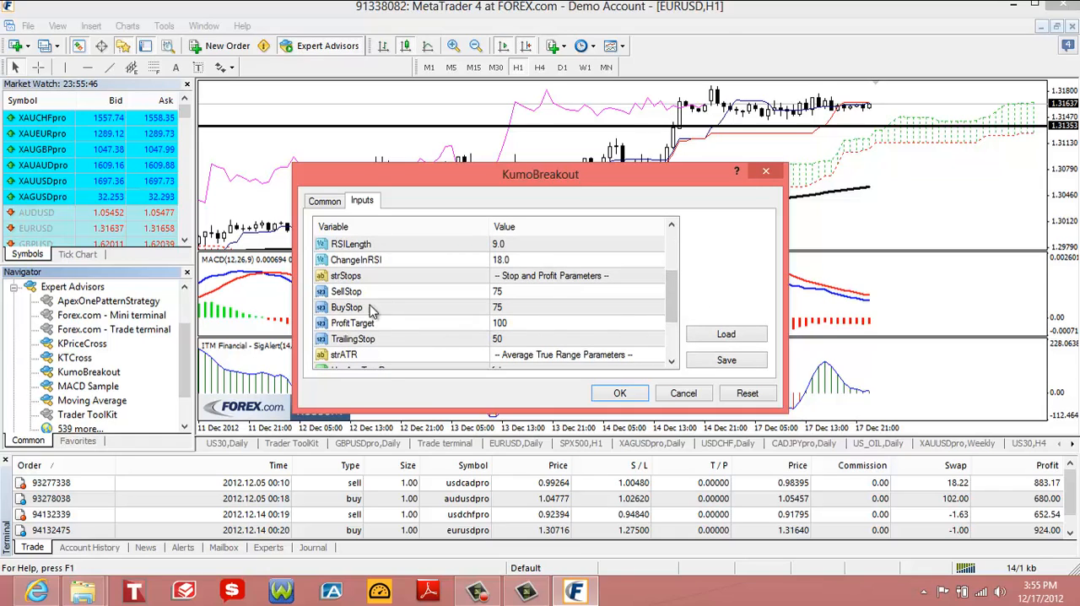
mouse_move(358, 316)
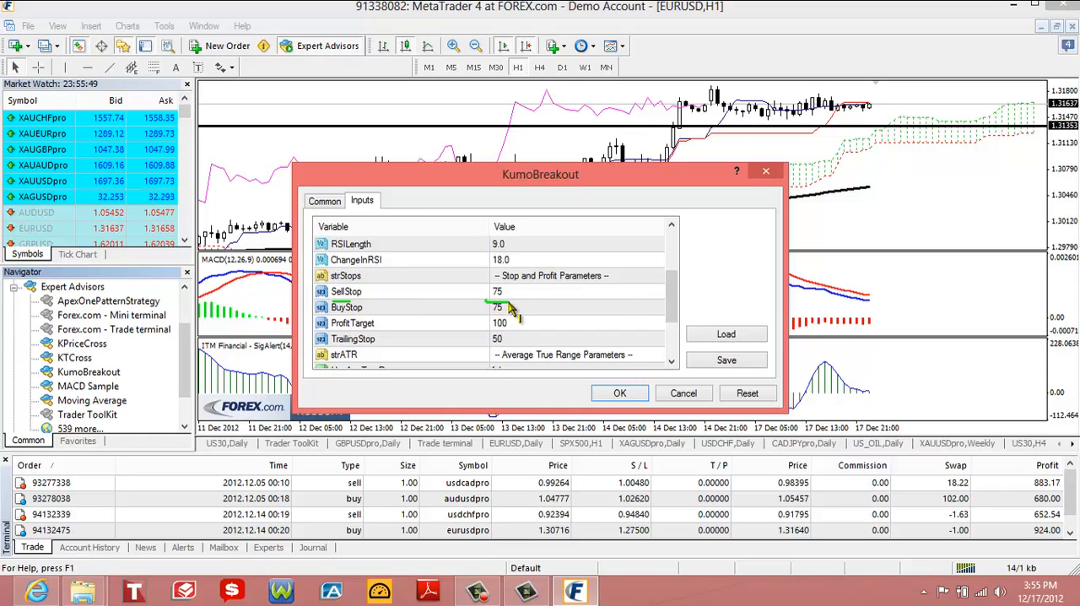
mouse_move(850, 179)
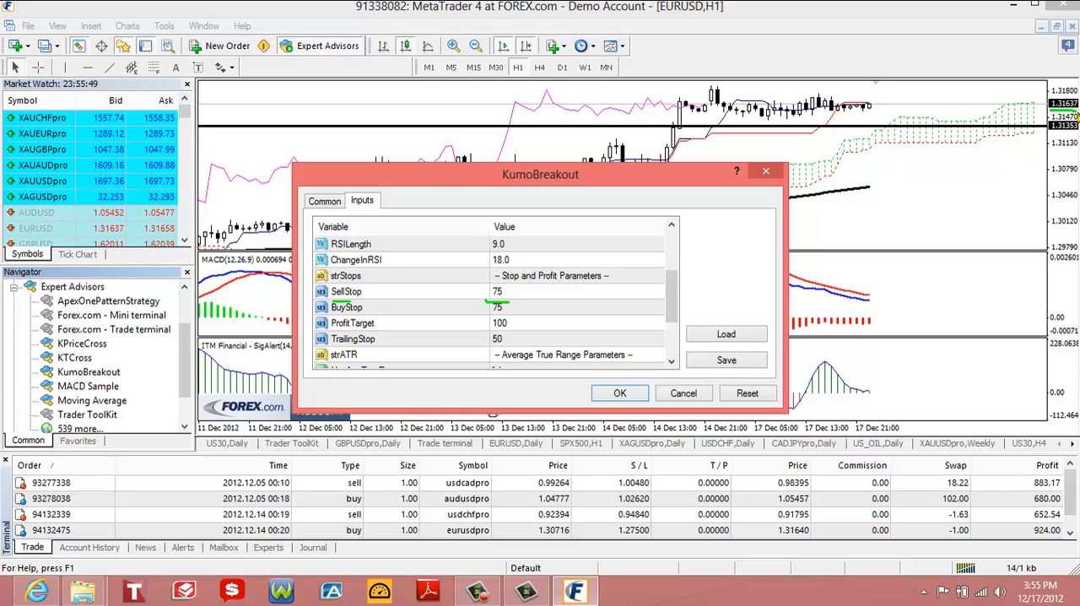
mouse_move(883, 49)
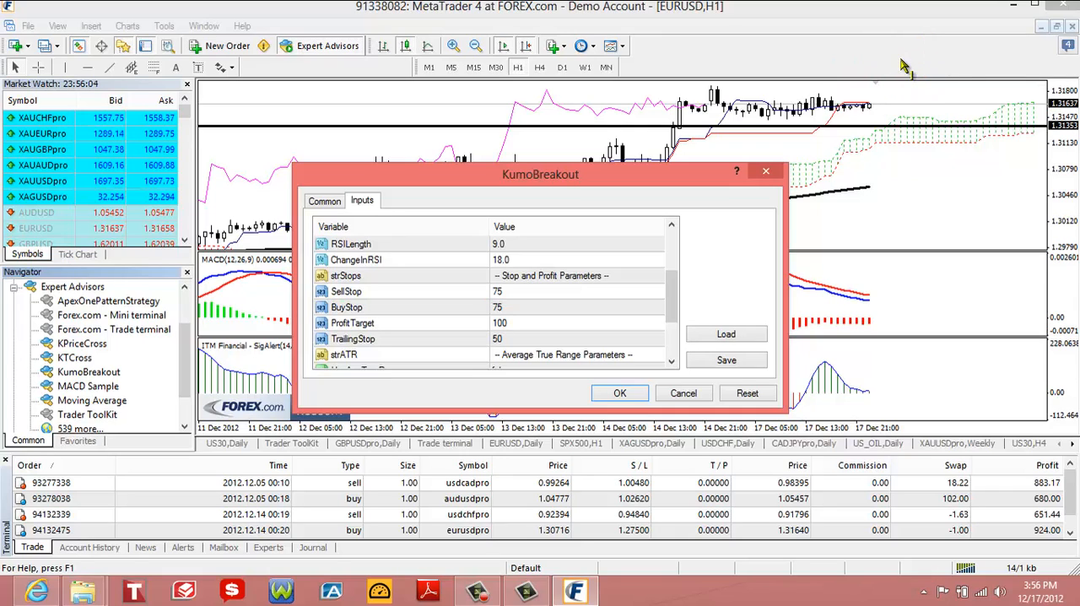
mouse_move(801, 42)
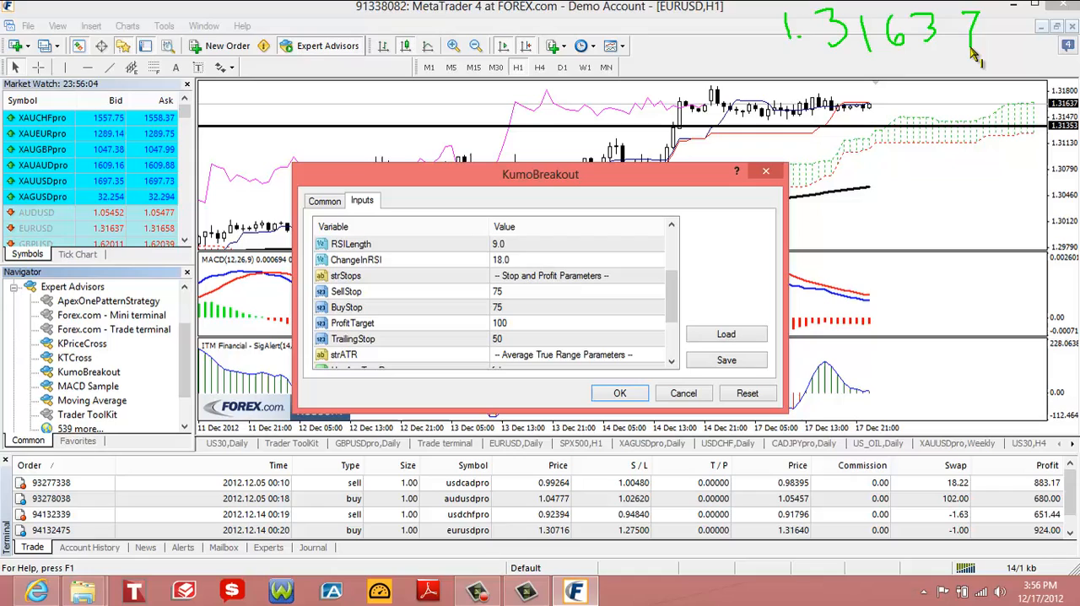
mouse_move(995, 61)
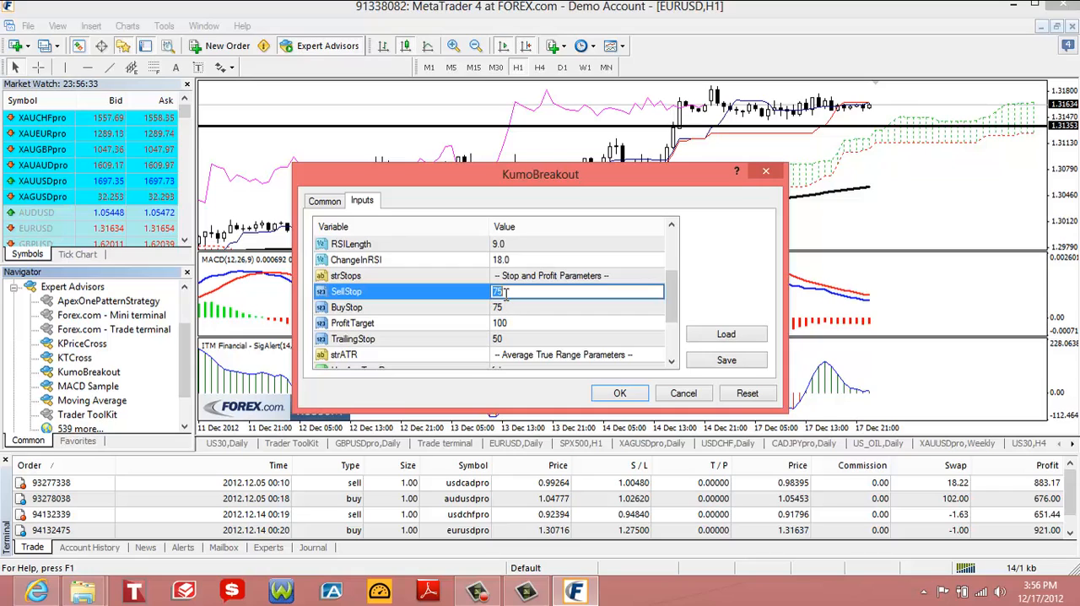
Step: Change KumoBreakout's SellStop input from 75 to 500
type("500")
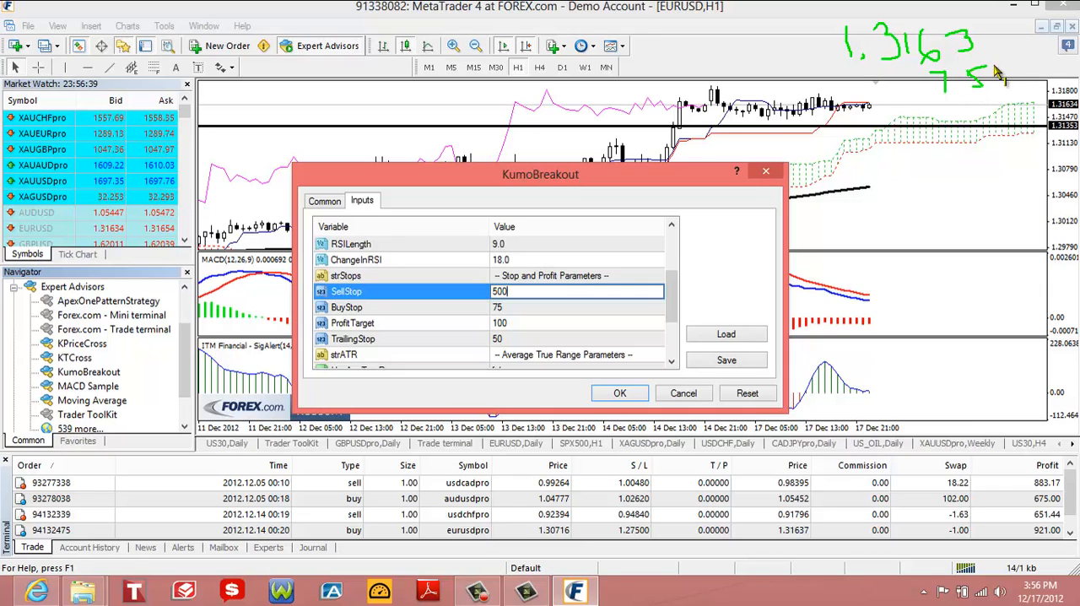
mouse_move(1013, 29)
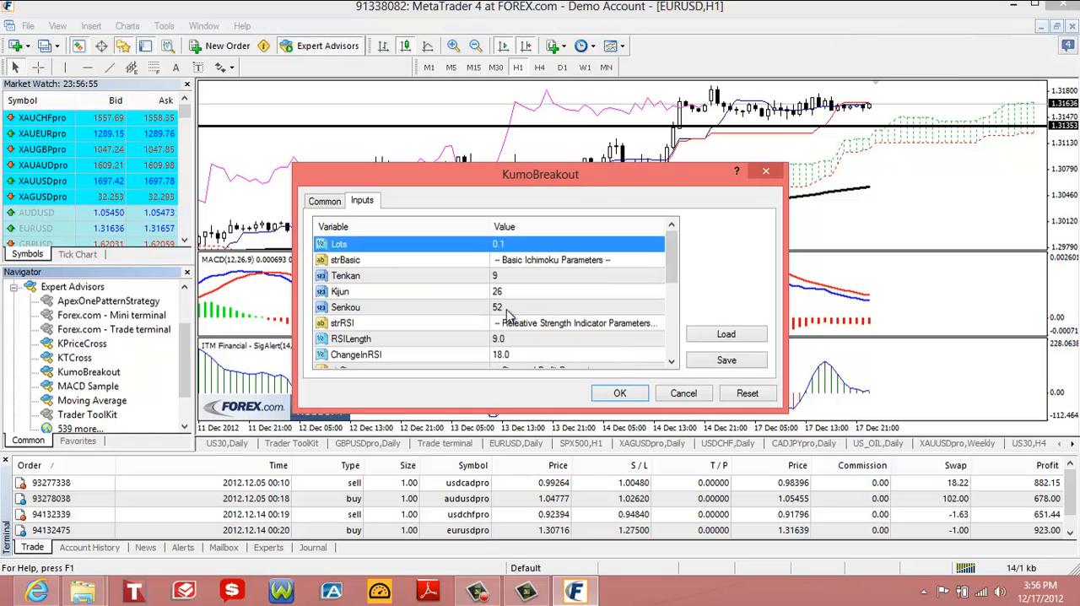
Step: Set BuyStop to 500 and ProfitTarget to 700, and confirm KumoBreakout's settings
scroll("down", 3)
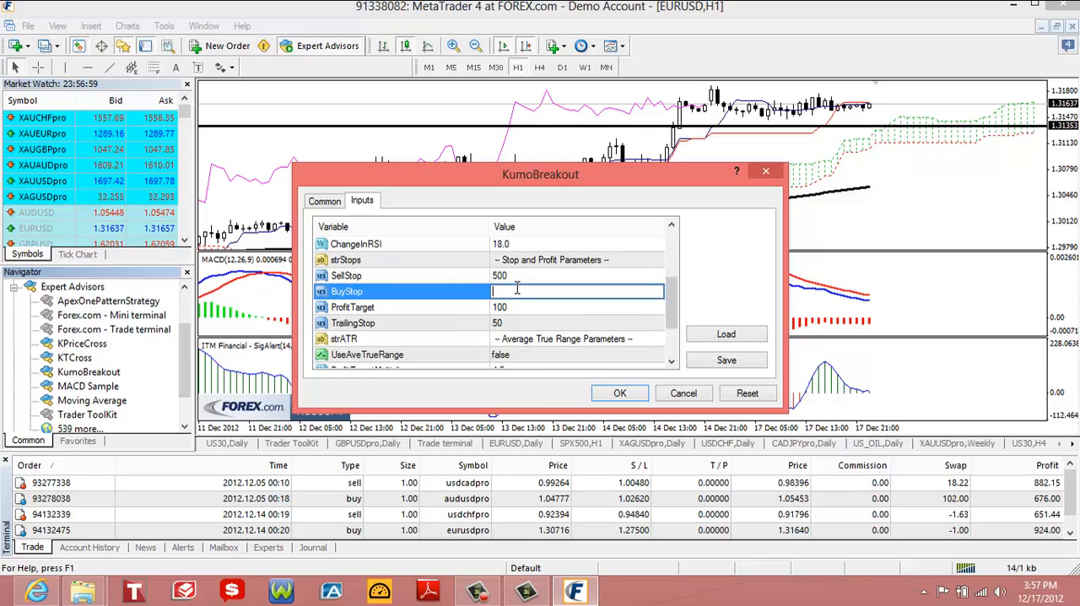
type("500")
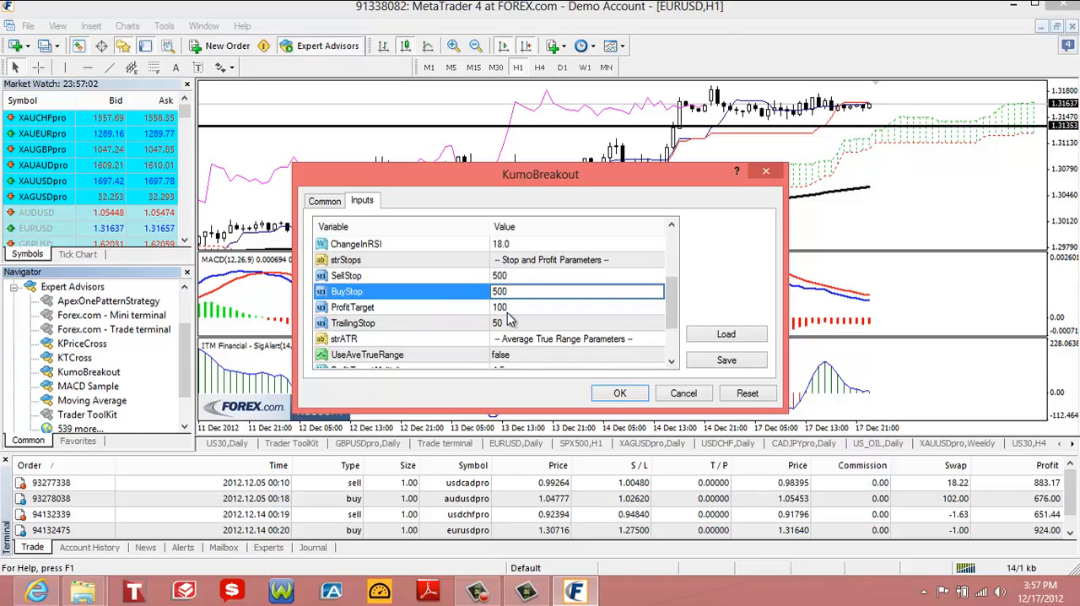
left_click(578, 307)
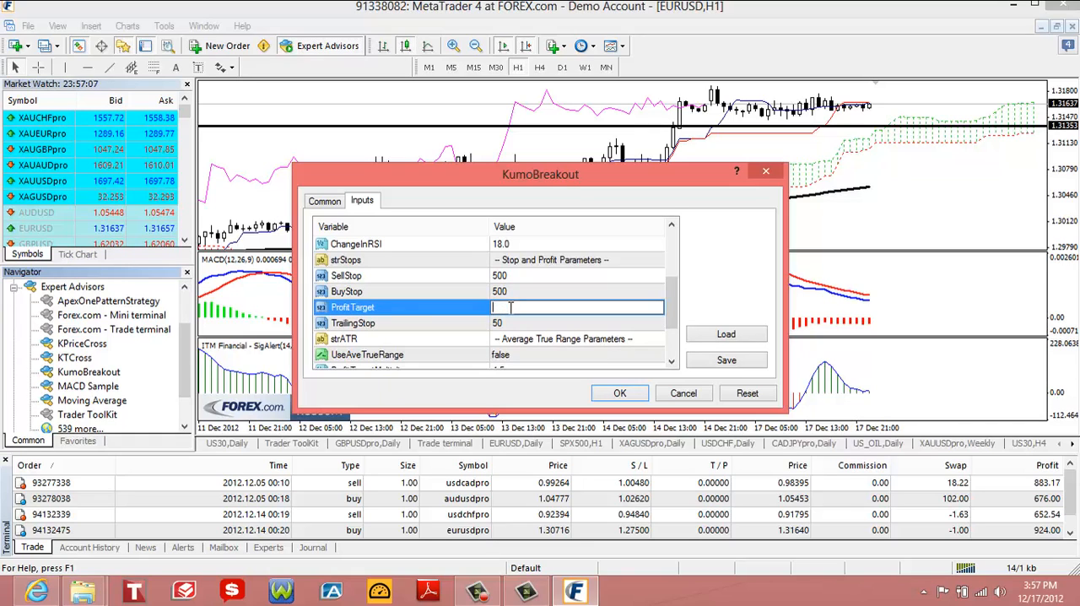
type("700")
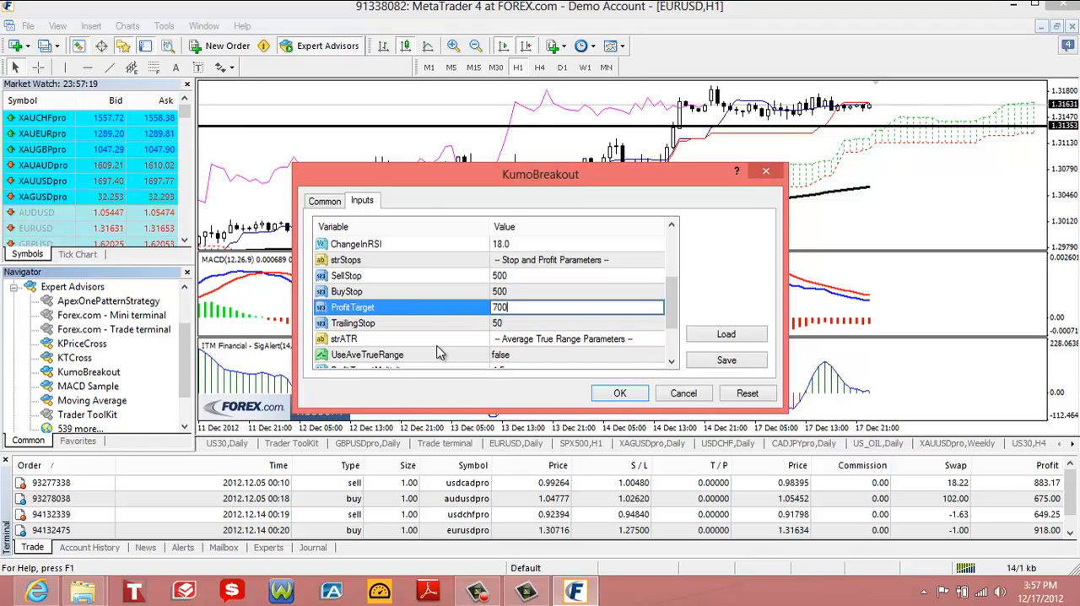
mouse_move(472, 312)
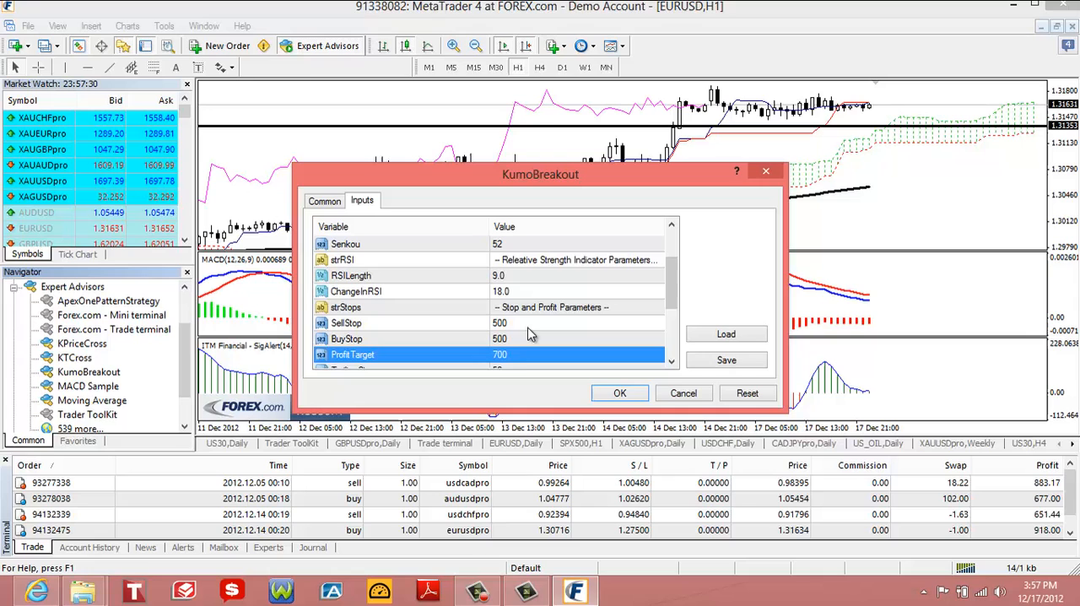
left_click(619, 392)
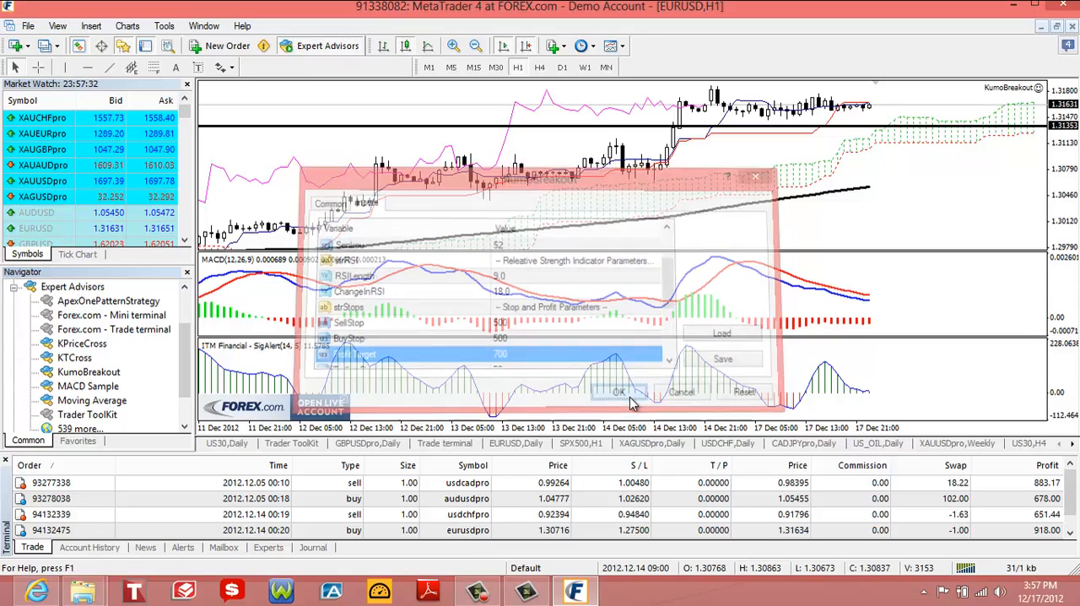
left_click(620, 392)
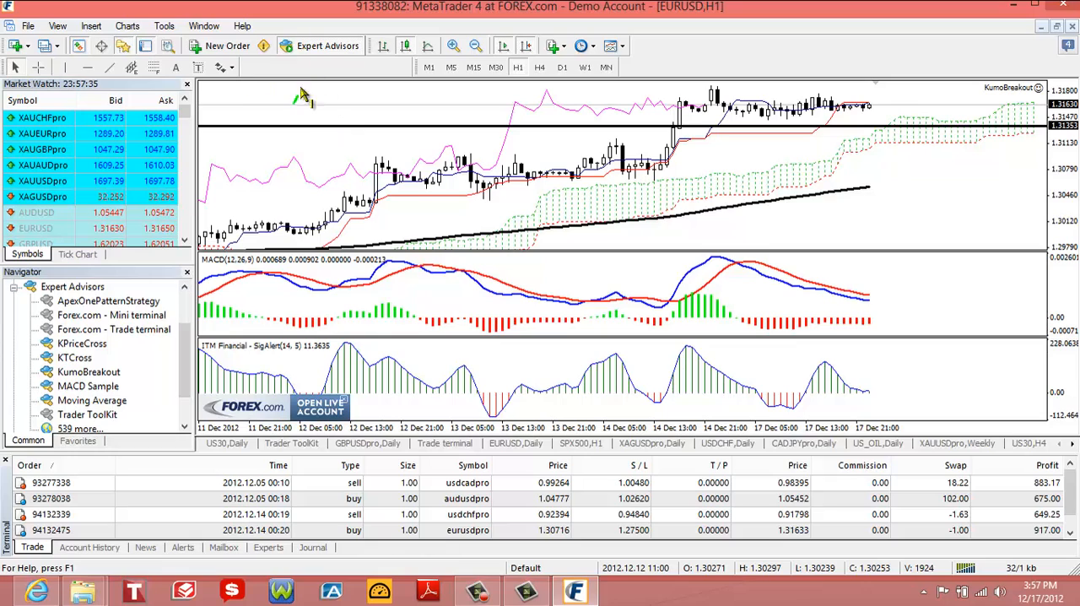
mouse_move(359, 70)
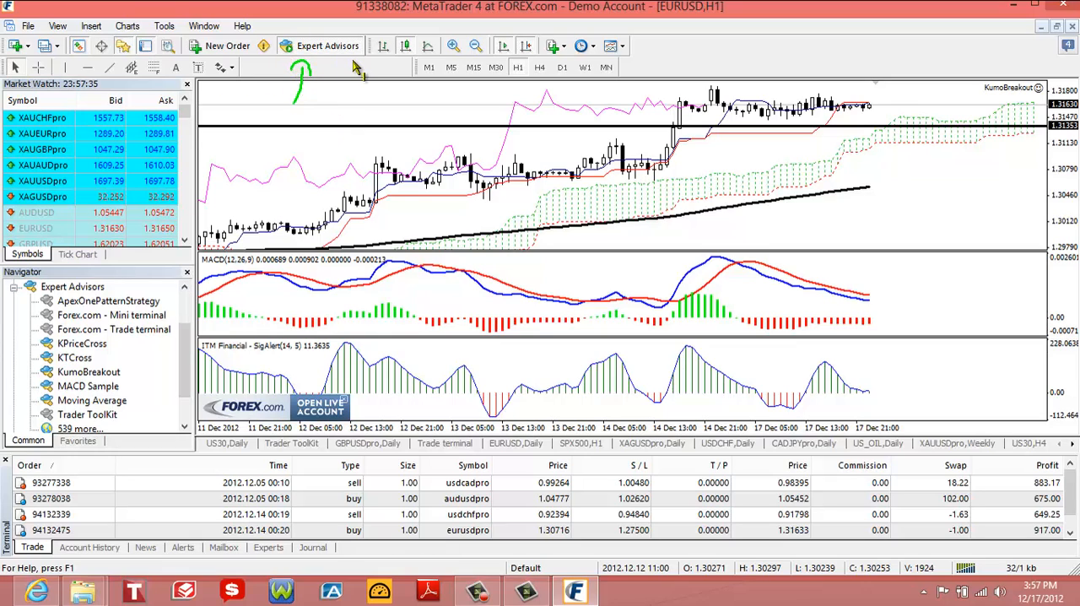
mouse_move(1059, 74)
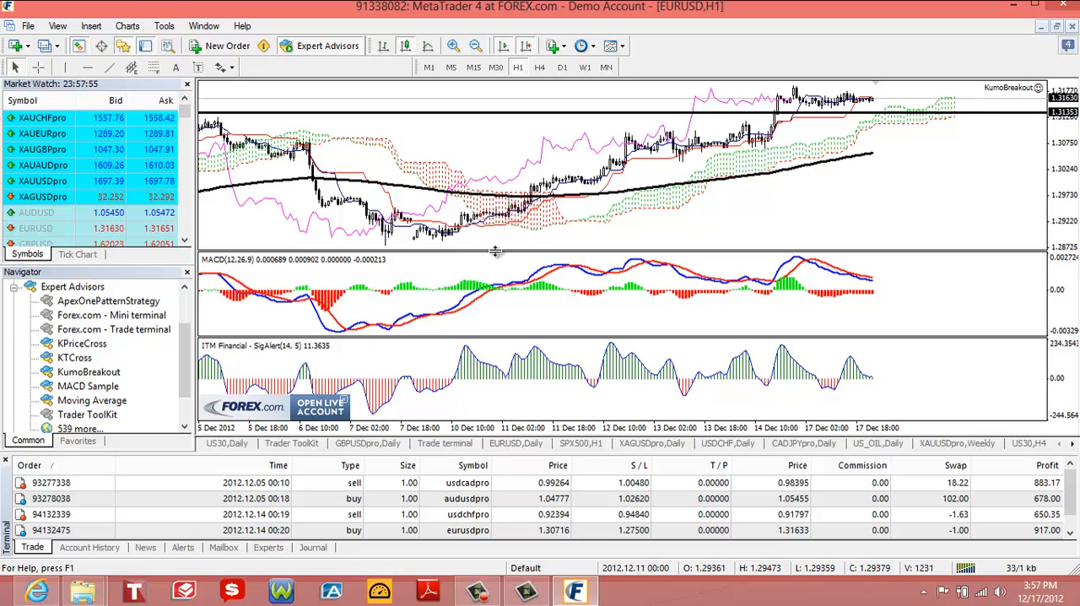
mouse_move(519, 237)
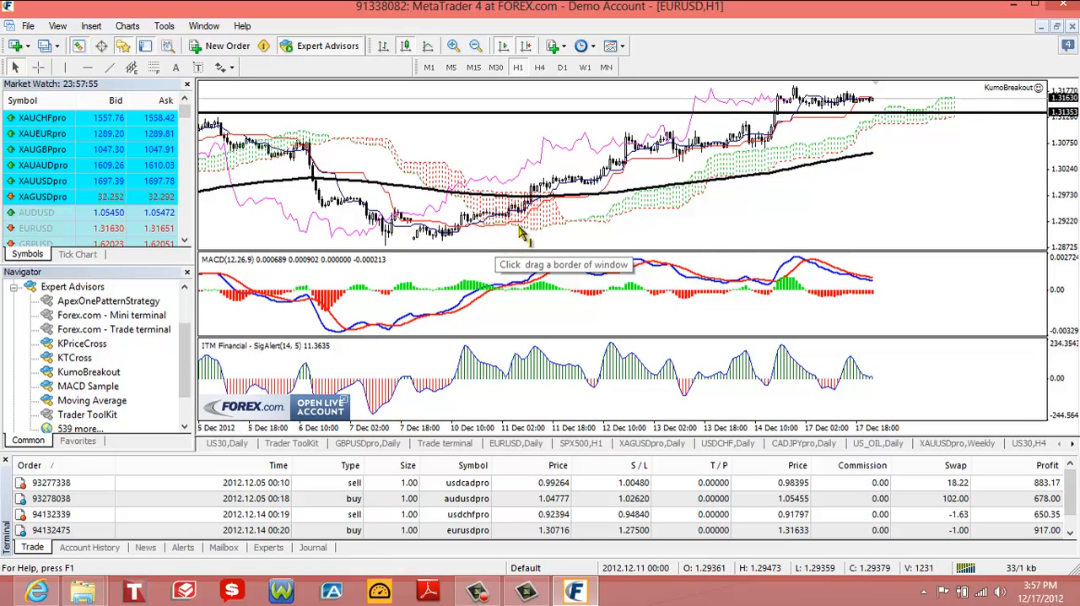
mouse_move(567, 192)
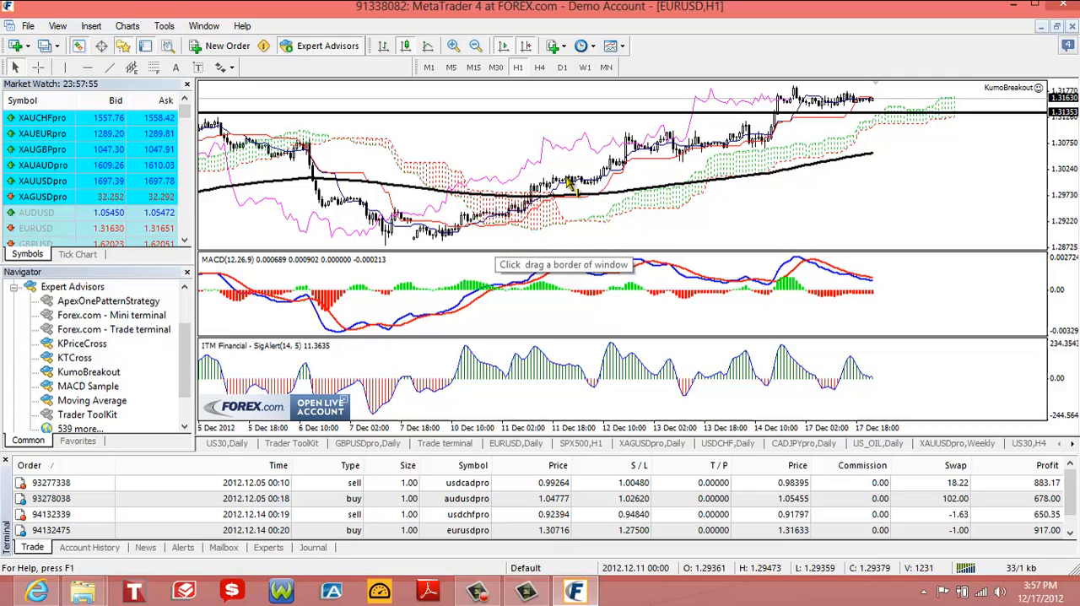
mouse_move(563, 164)
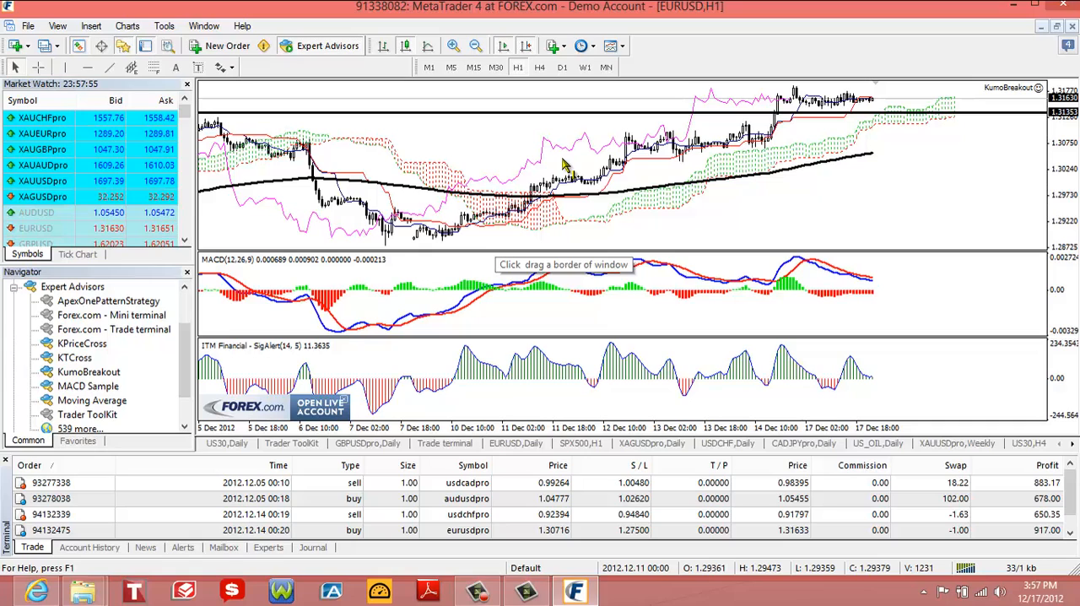
mouse_move(549, 186)
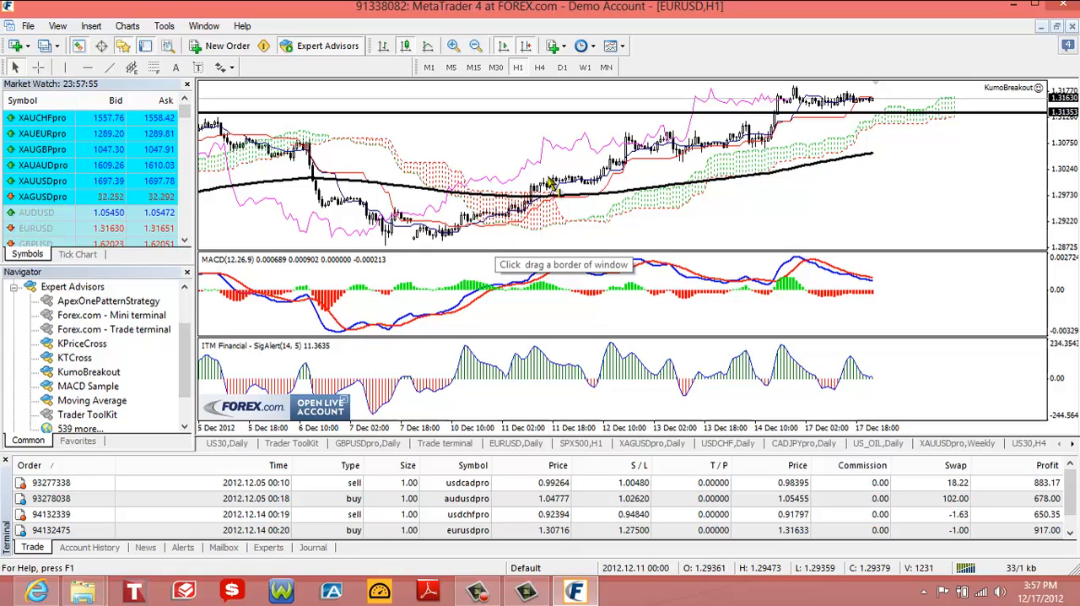
mouse_move(574, 258)
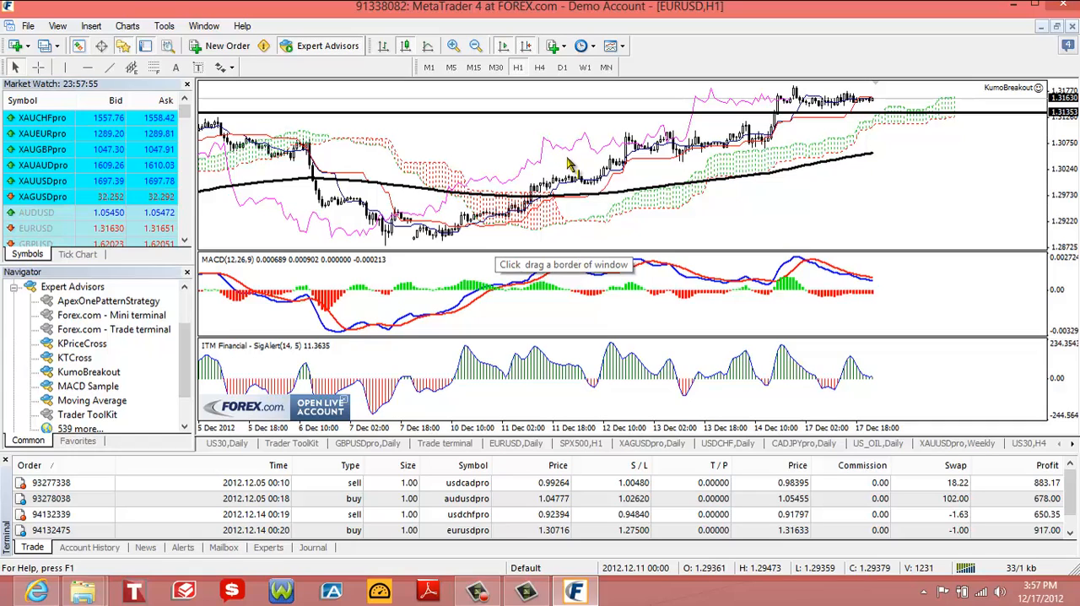
mouse_move(616, 226)
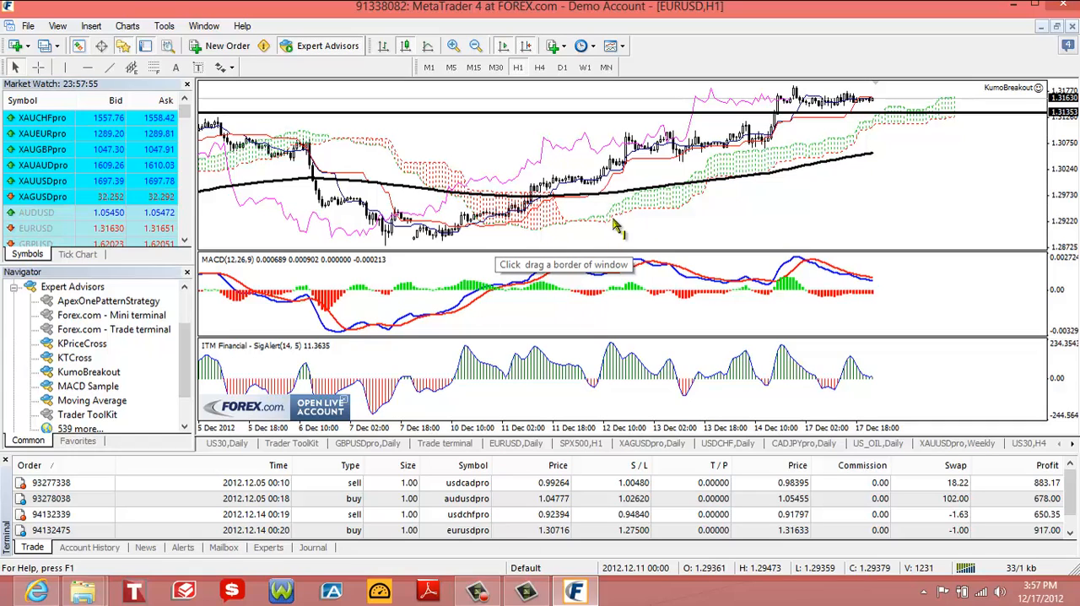
mouse_move(557, 237)
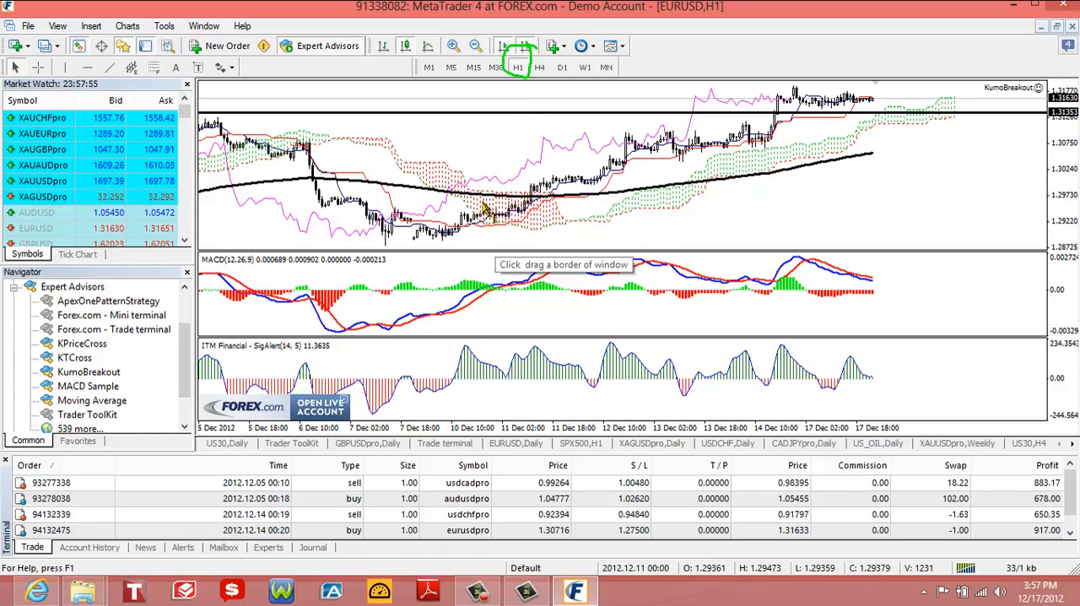
mouse_move(595, 165)
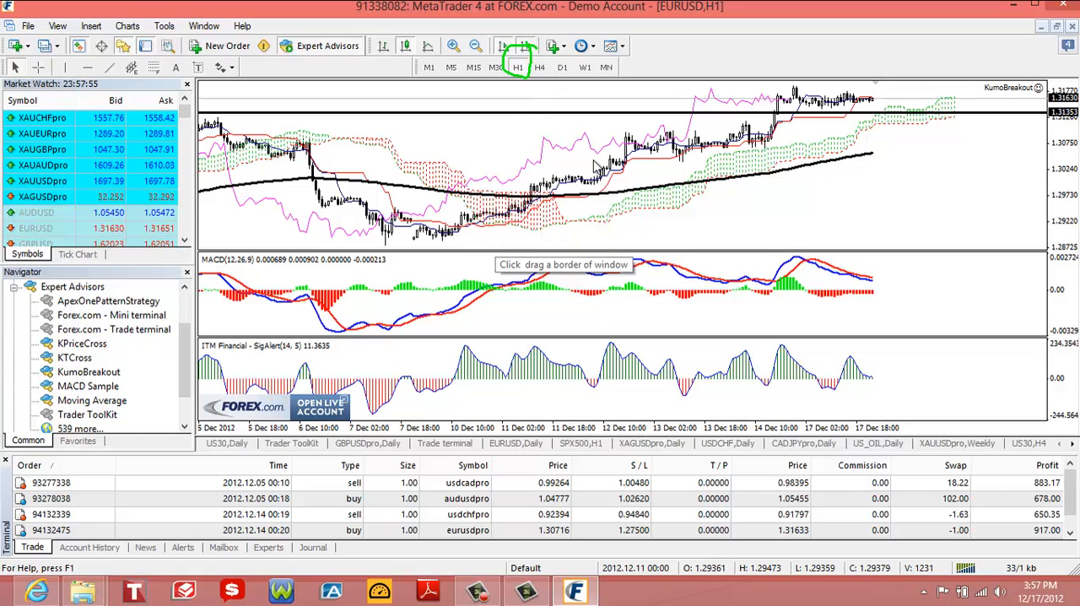
left_click(539, 67)
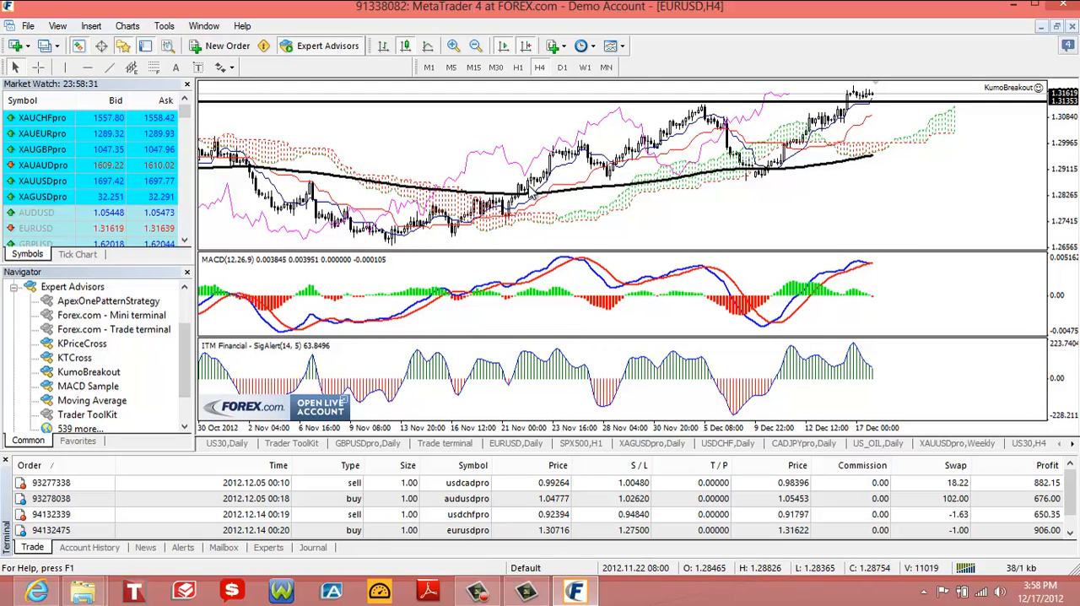
left_click(563, 66)
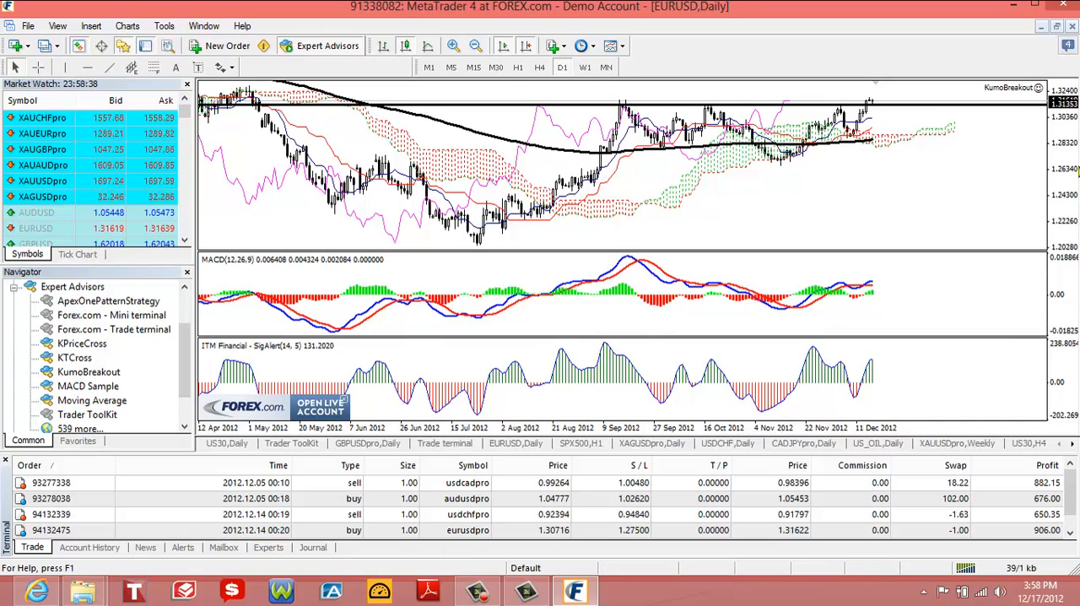
mouse_move(822, 121)
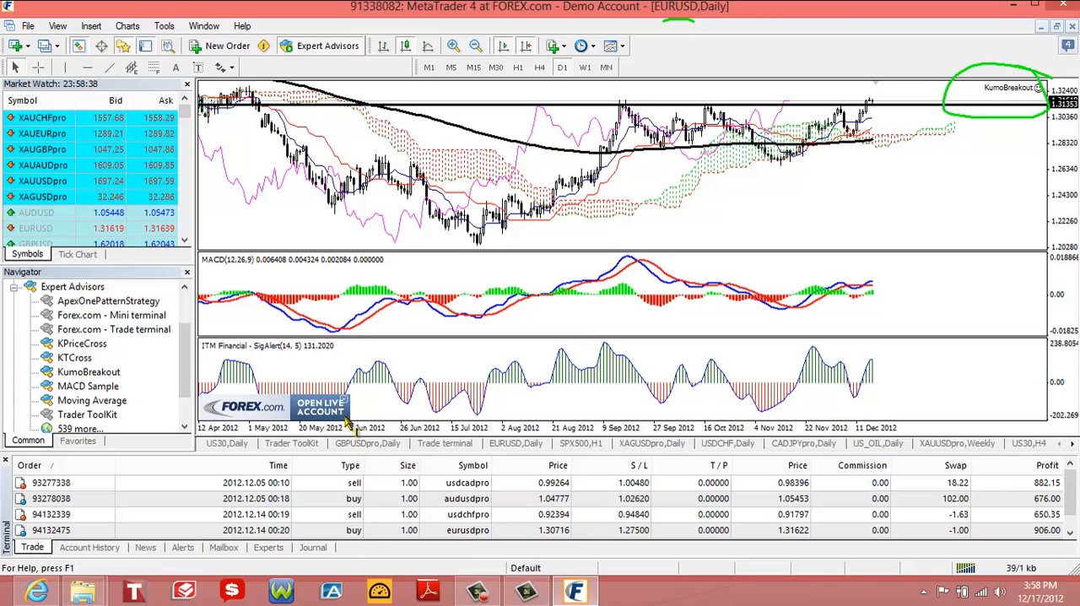
mouse_move(850, 166)
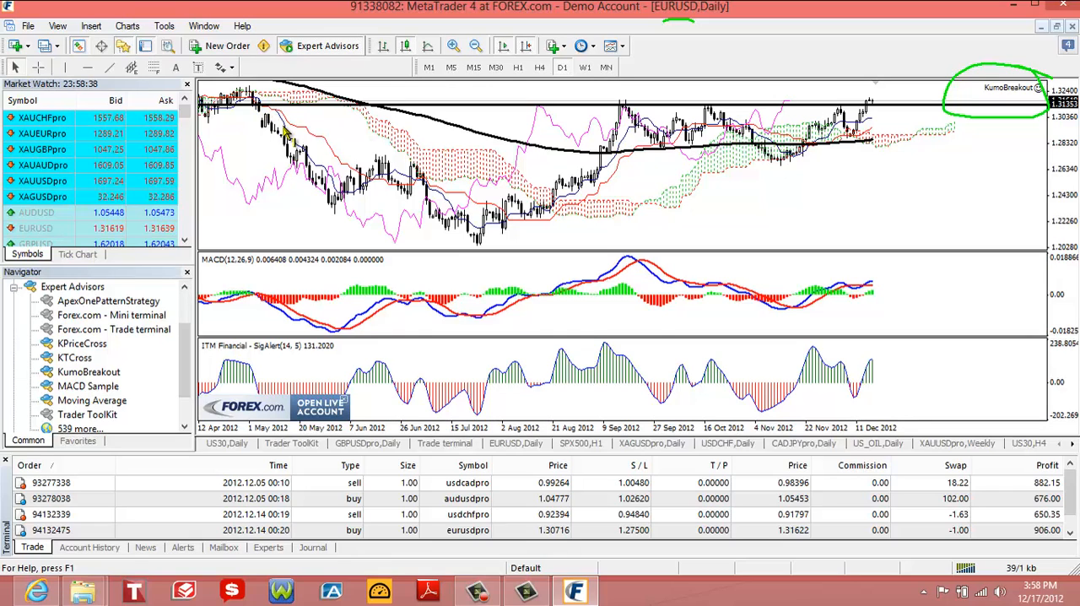
mouse_move(875, 177)
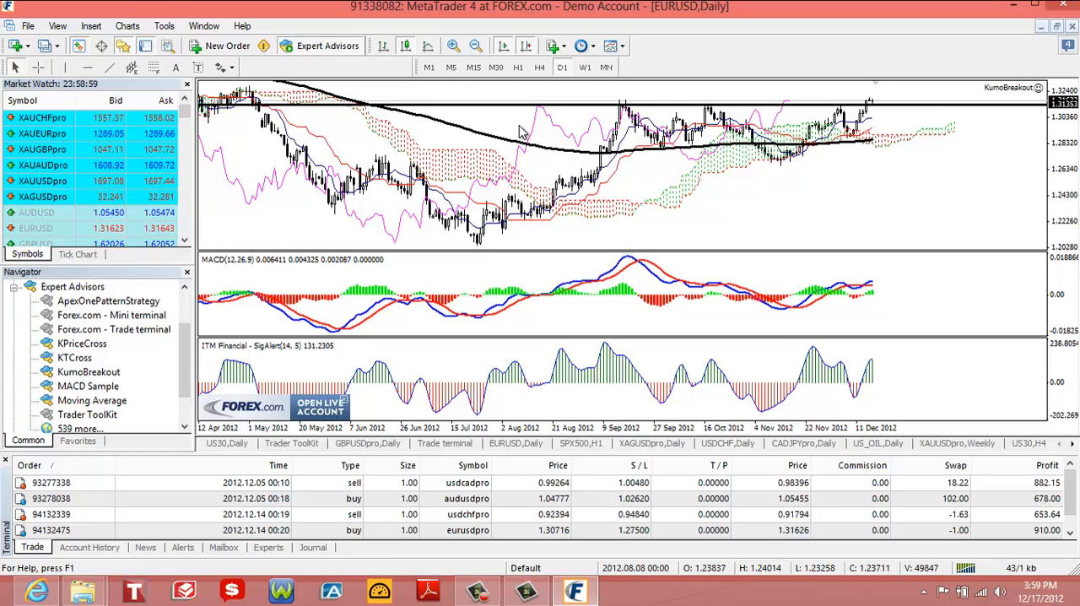
left_click(519, 68)
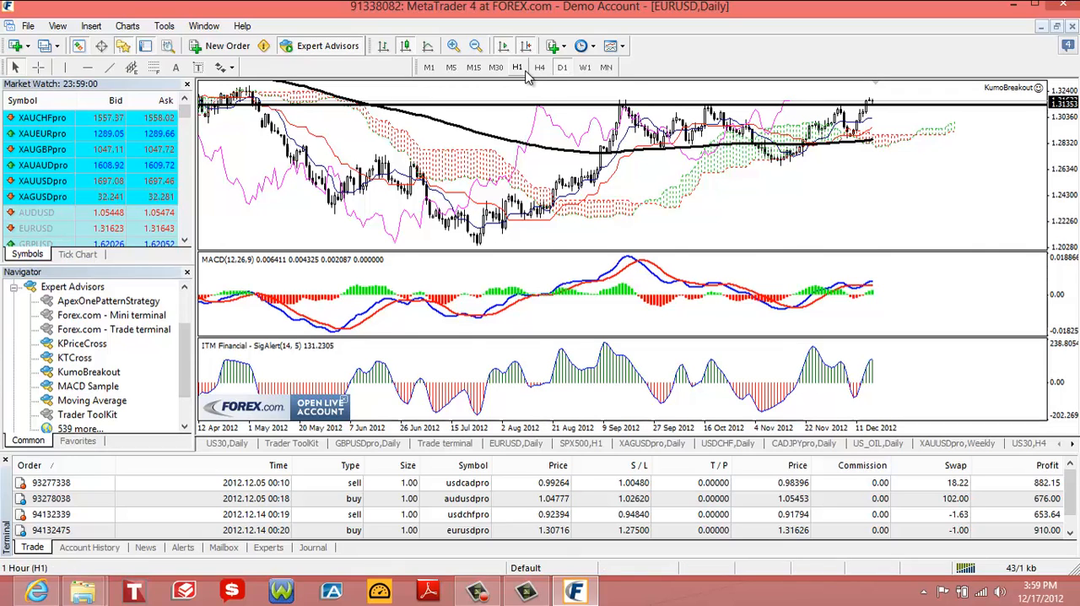
left_click(519, 68)
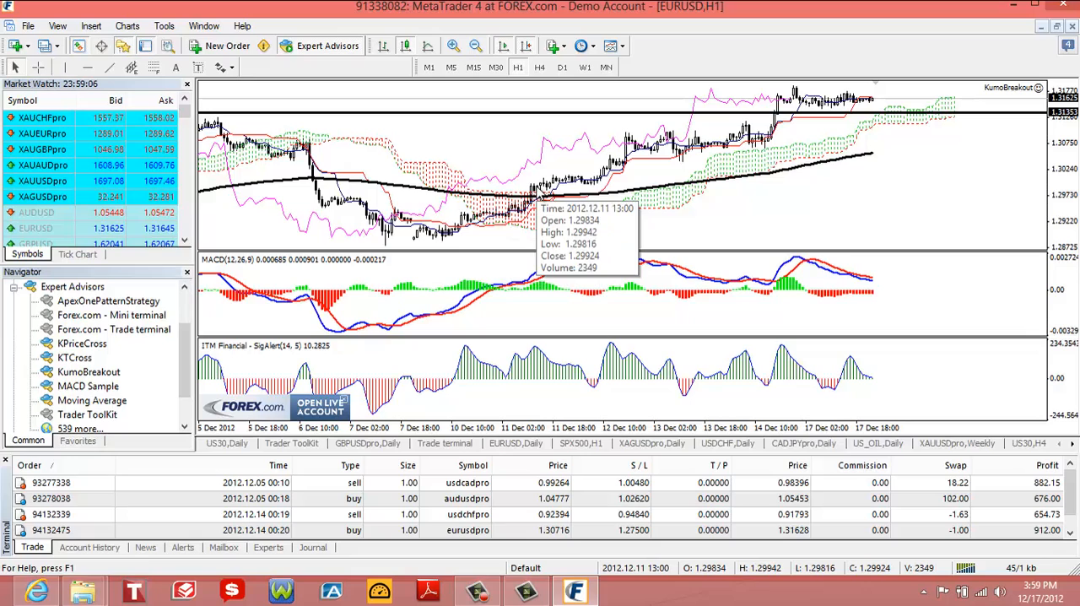
mouse_move(585, 159)
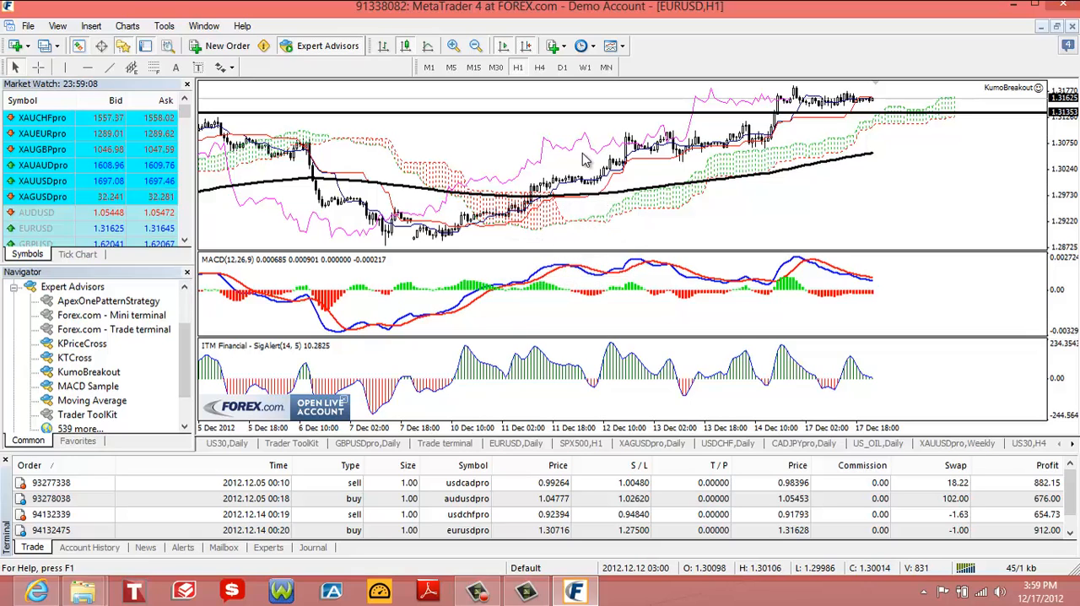
mouse_move(880, 231)
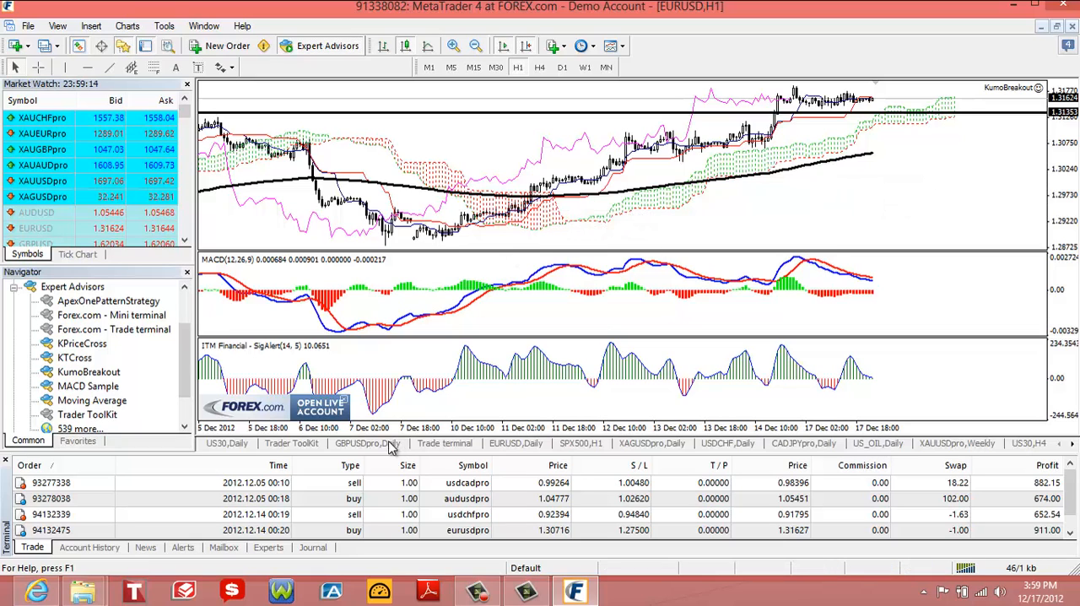
Step: Switch to the GBPUSDpro chart and change its timeframe from Daily to H1
left_click(367, 443)
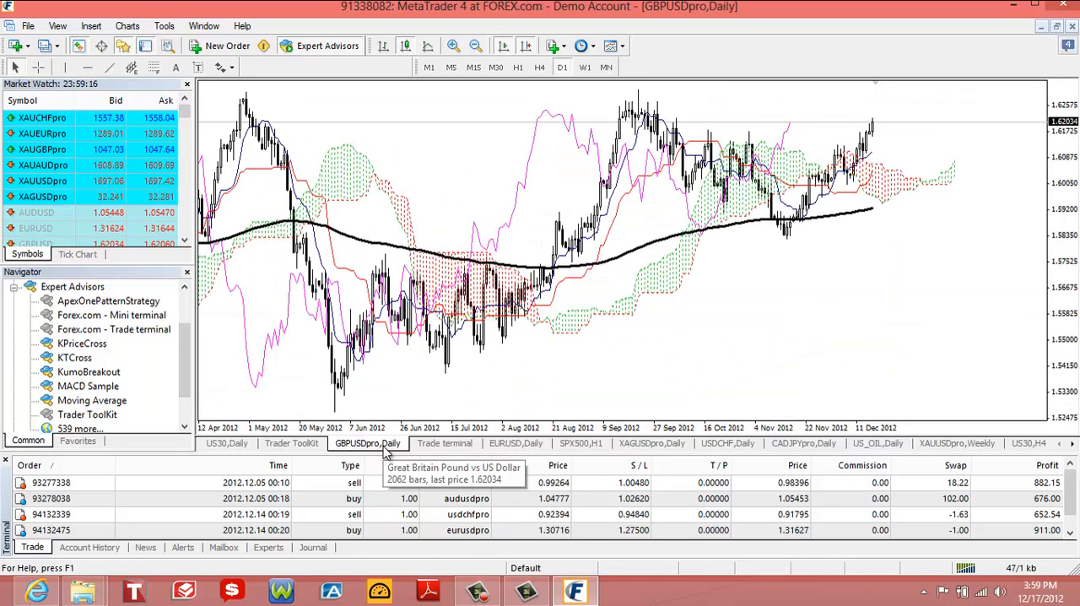
left_click(540, 69)
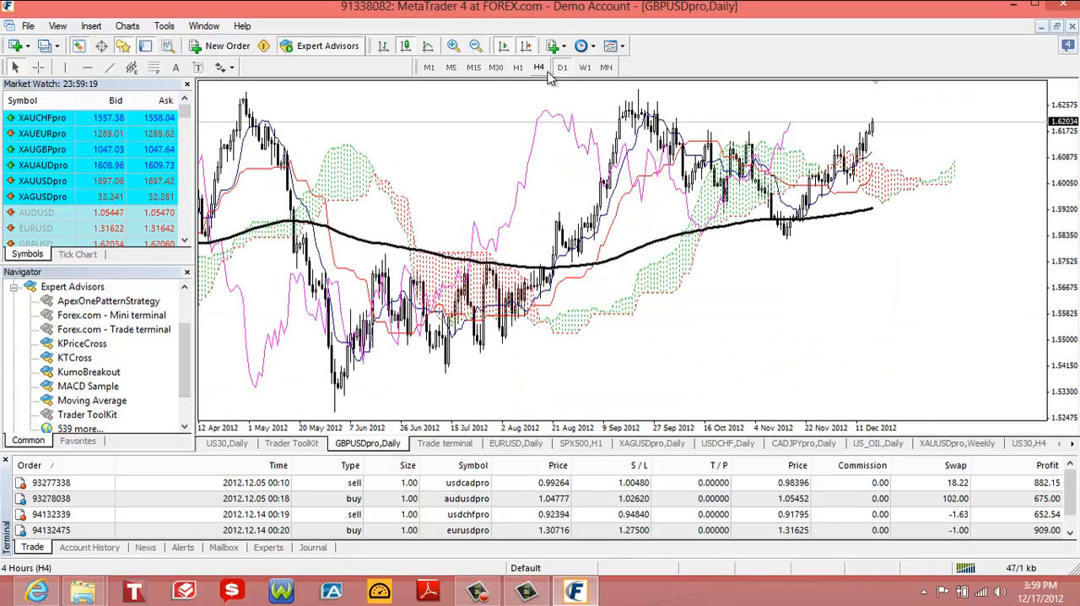
left_click(537, 67)
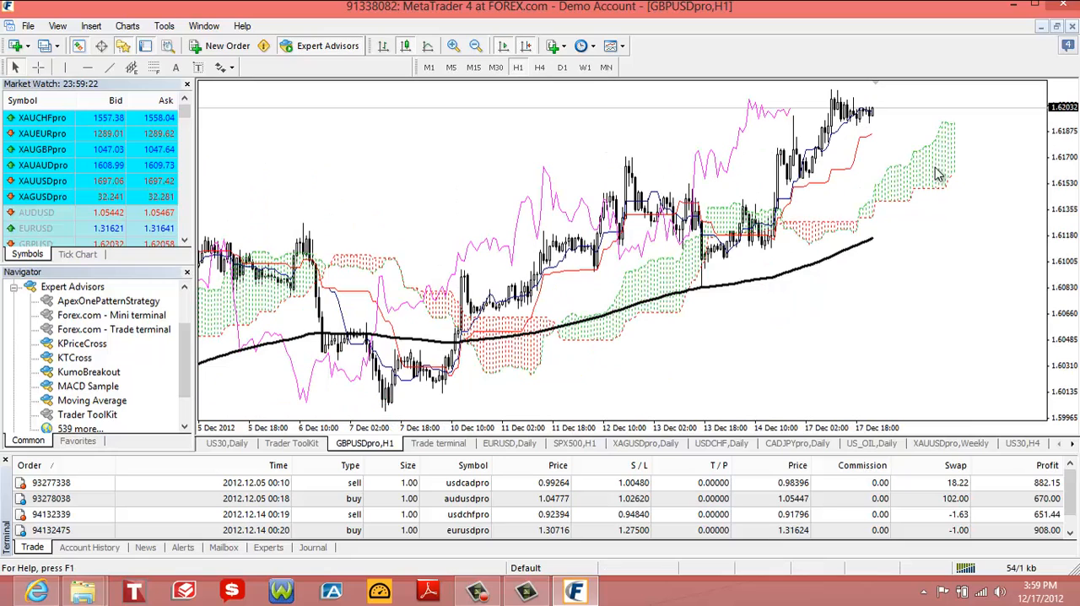
mouse_move(687, 371)
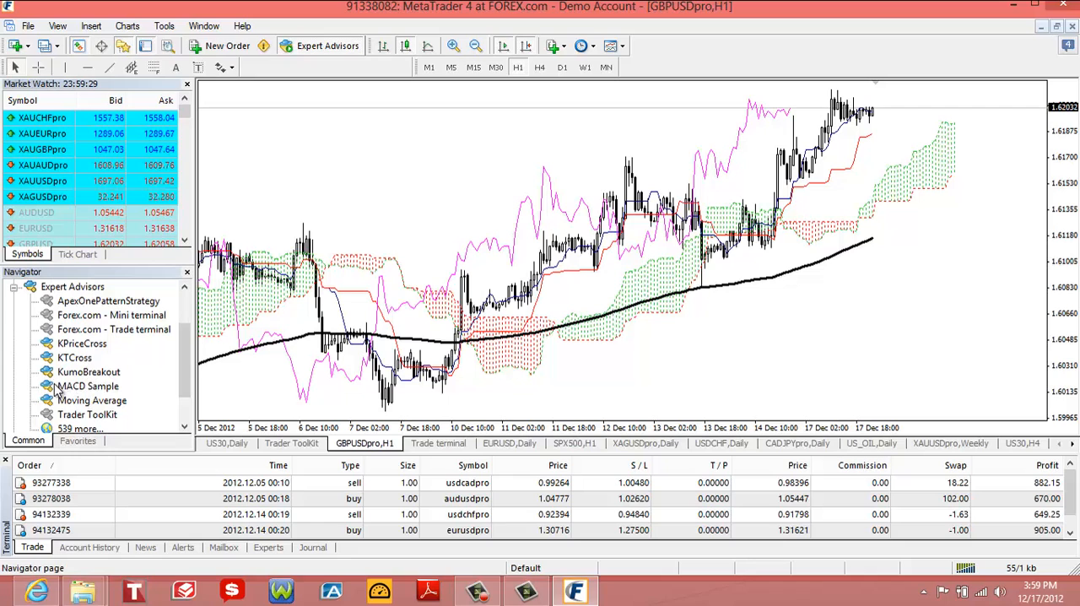
Step: Attach KumoBreakout to the GBPUSDpro H1 chart: live trading on, SellStop/BuyStop 750, ProfitTarget 1000
left_click(82, 371)
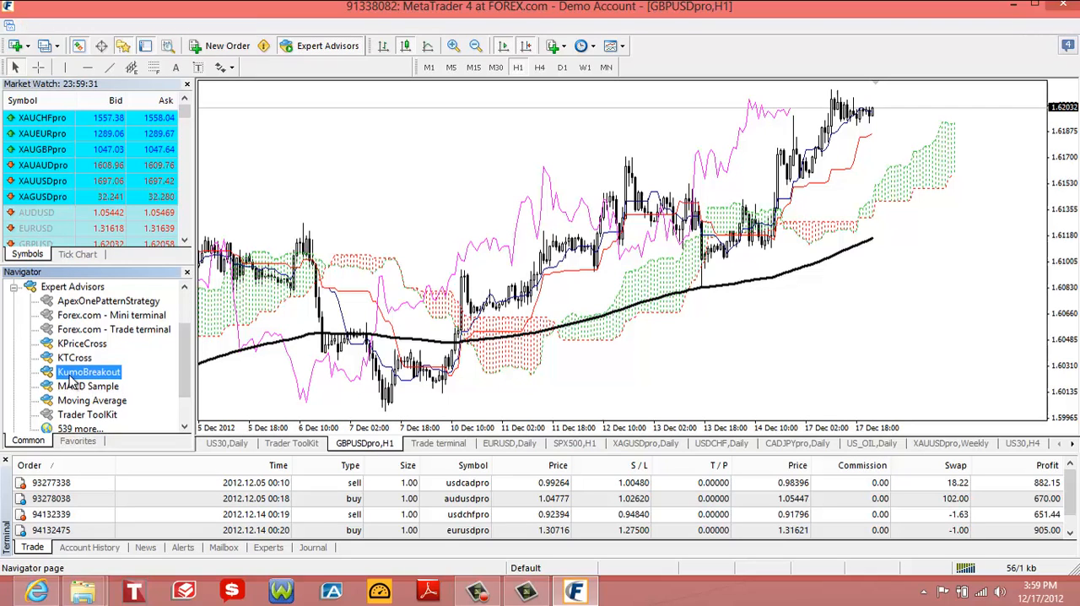
double_click(78, 371)
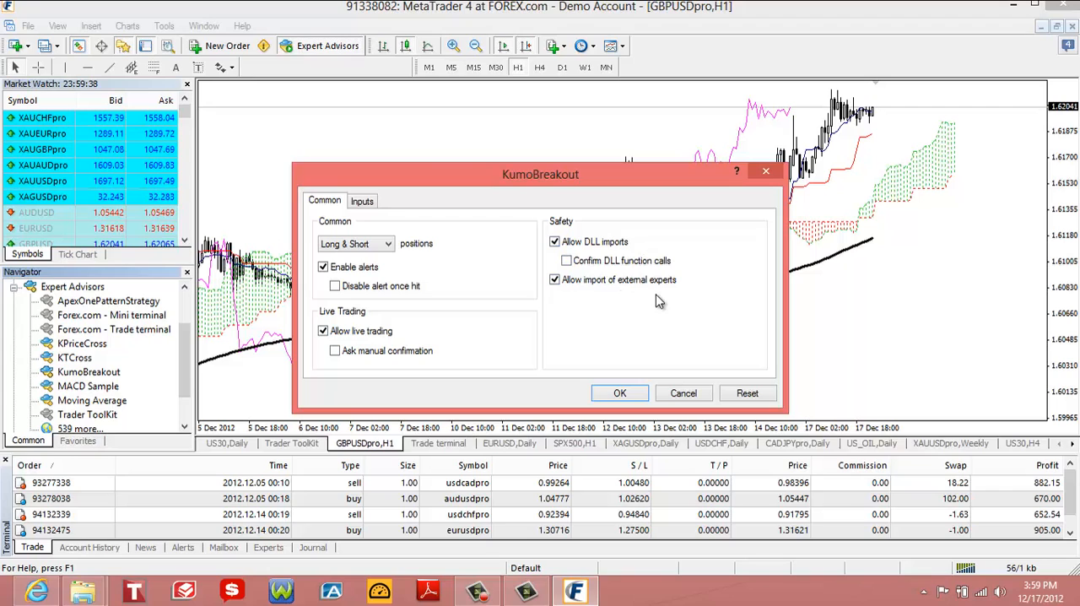
left_click(362, 200)
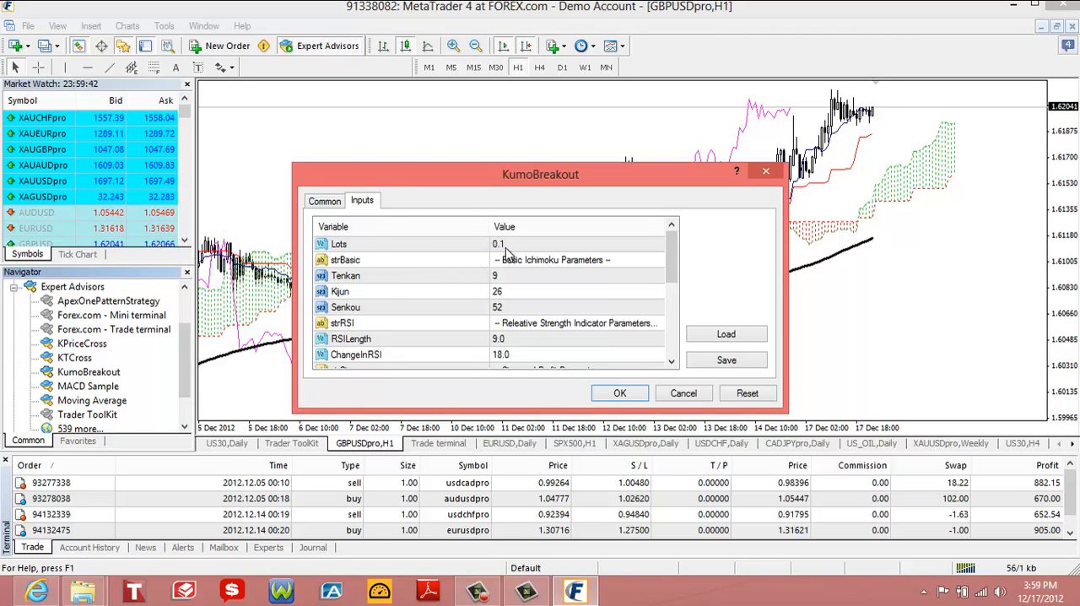
scroll("down", 3)
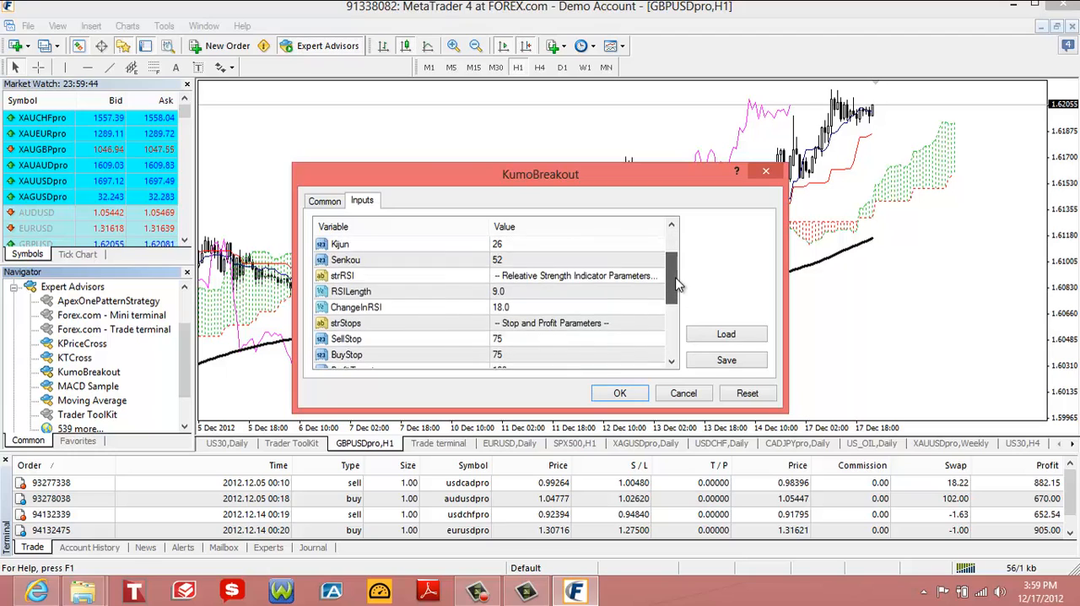
scroll("down", 3)
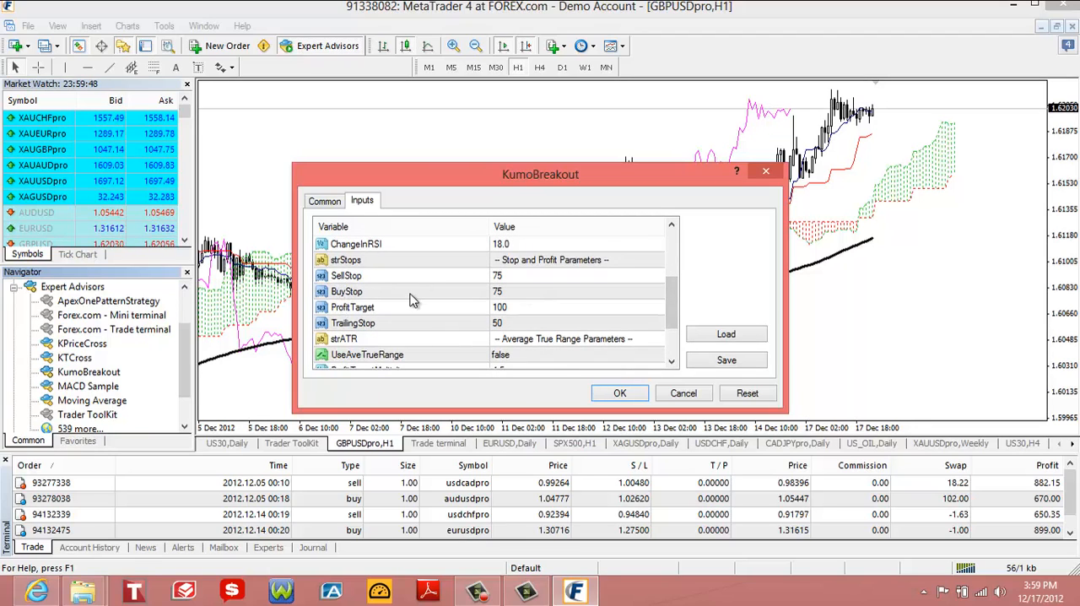
mouse_move(530, 287)
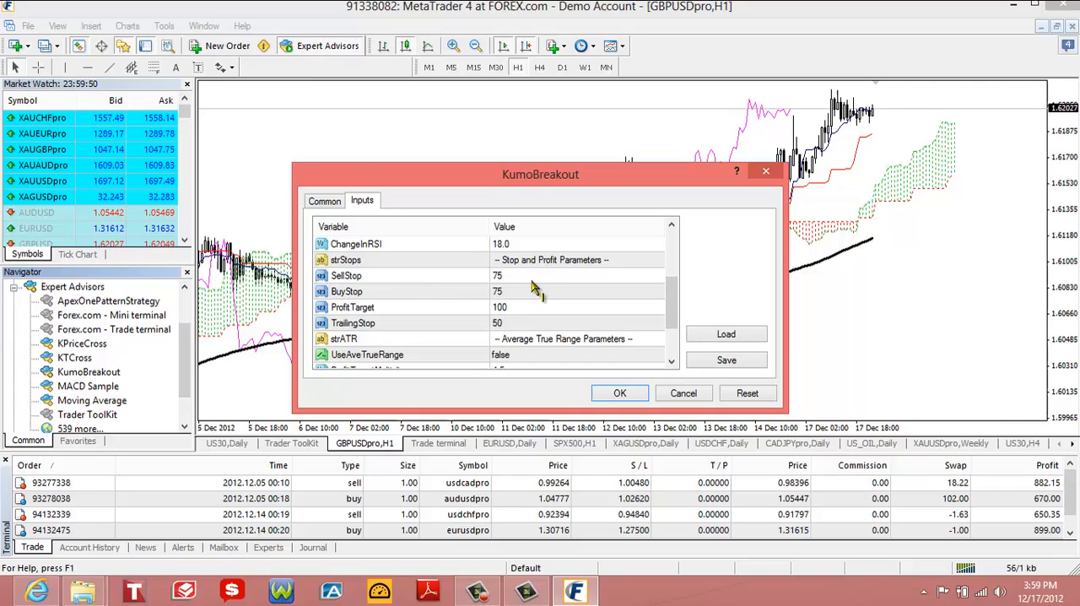
mouse_move(542, 300)
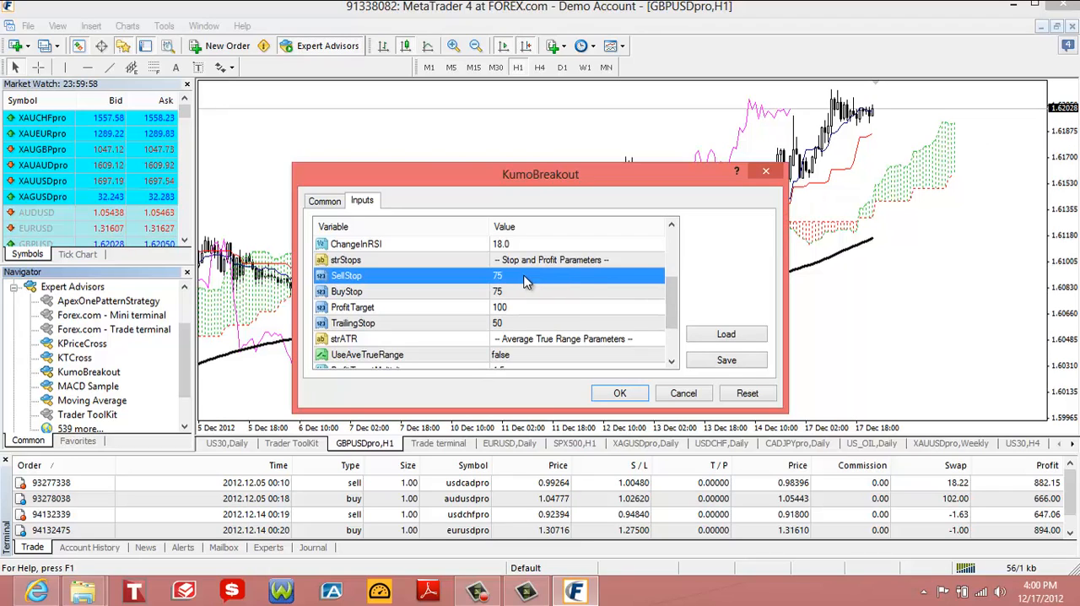
left_click(574, 275)
type("0")
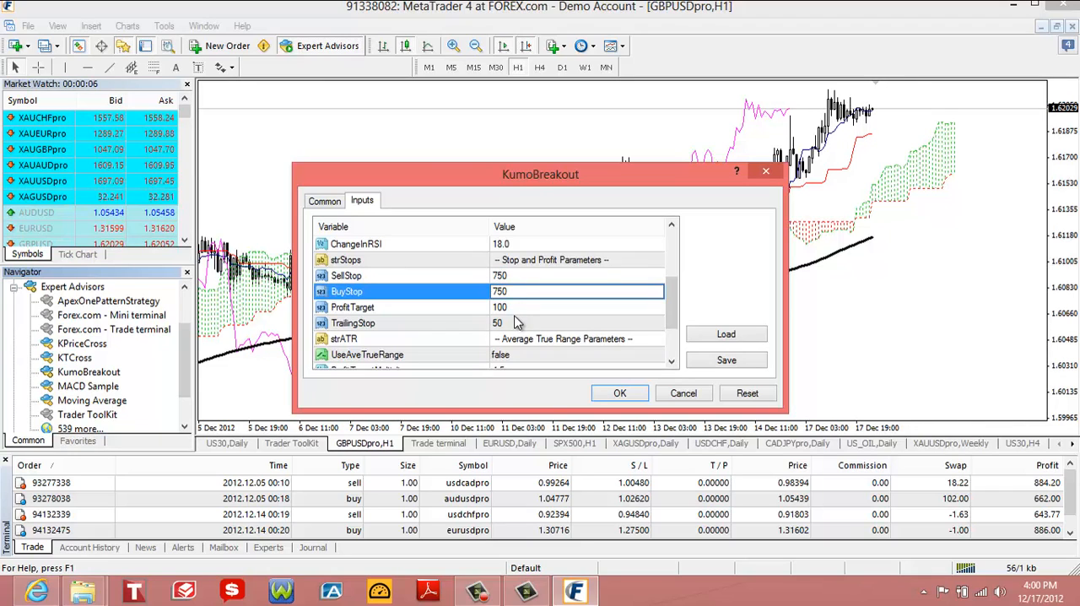
mouse_move(487, 322)
type("0")
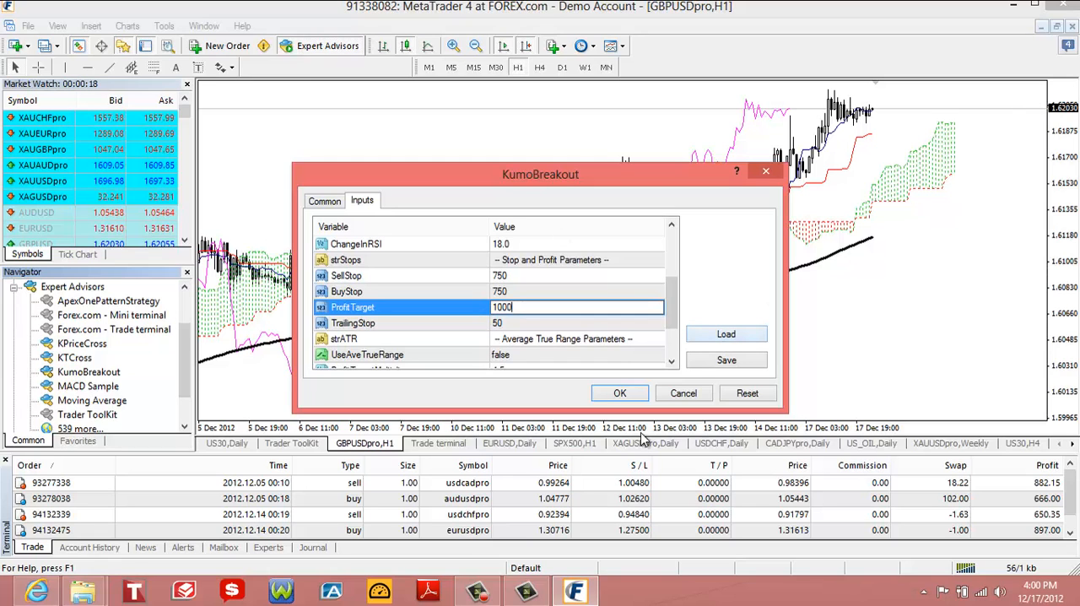
left_click(620, 393)
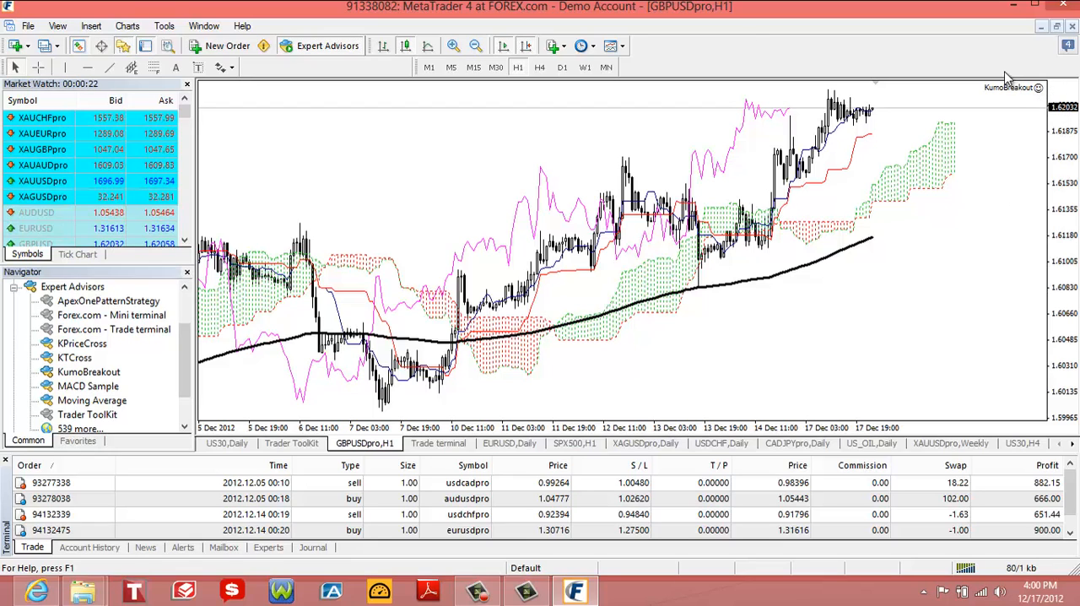
mouse_move(324, 46)
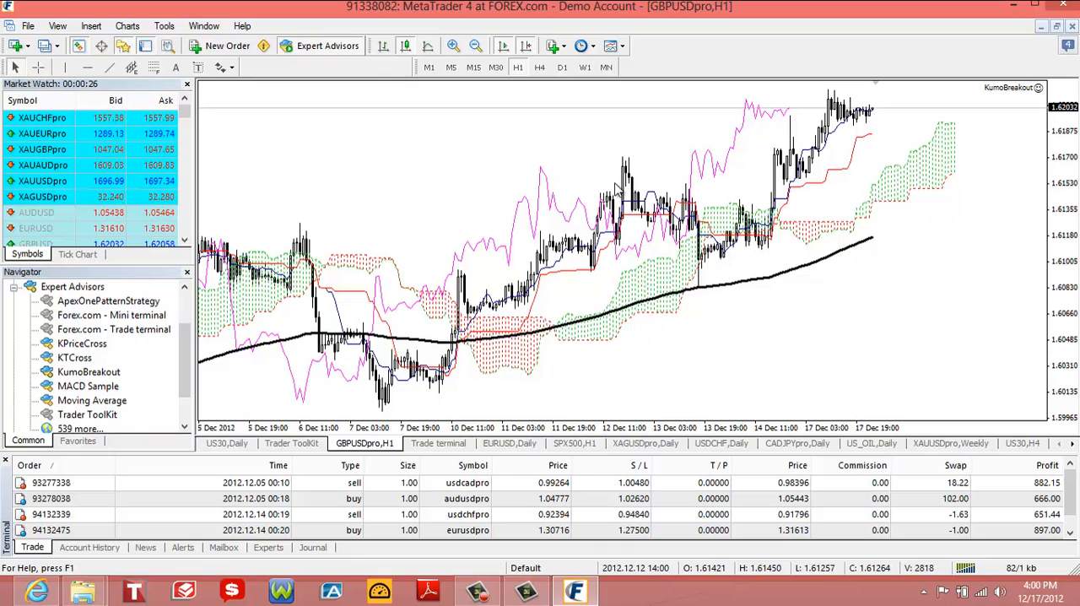
mouse_move(479, 268)
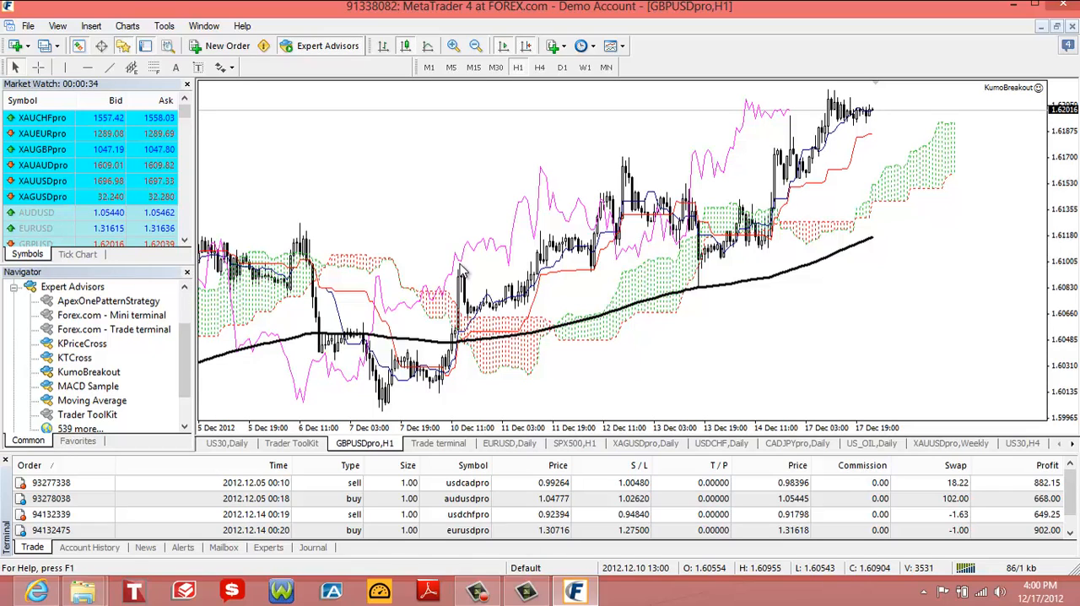
Step: Switch the GBPUSDpro KumoBreakout chart to the H4 timeframe
left_click(536, 68)
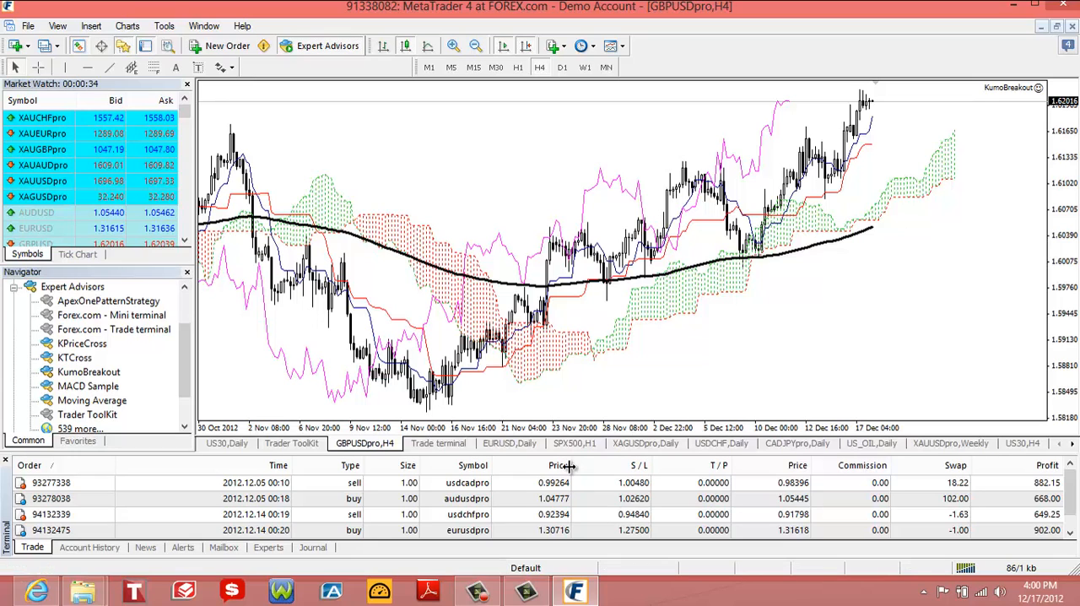
Step: Scroll the chart tabs and bring up the USDCAD,Daily chart
scroll("down", 3)
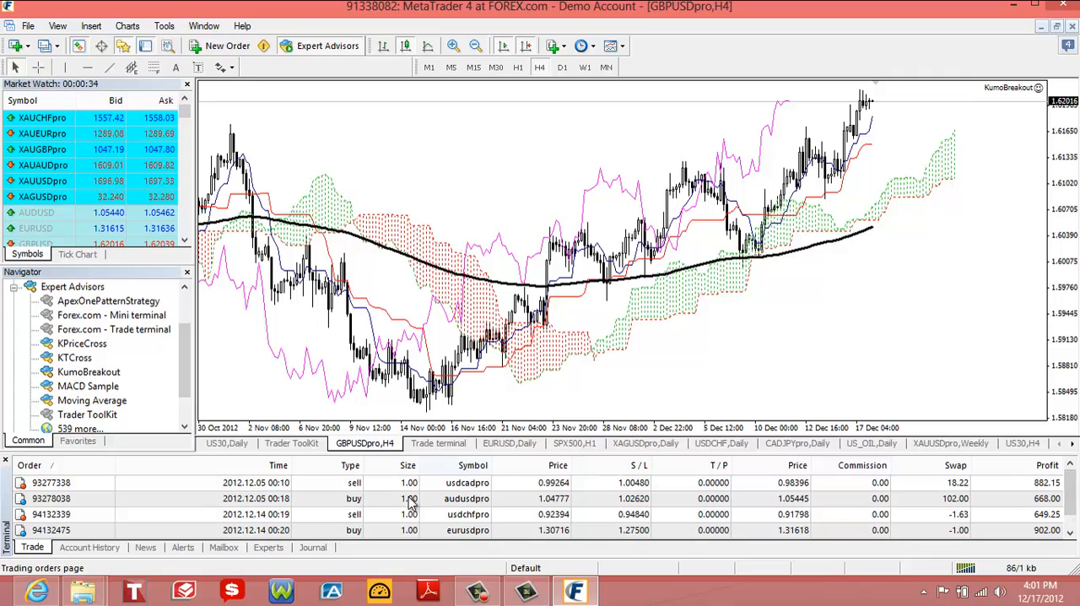
mouse_move(818, 266)
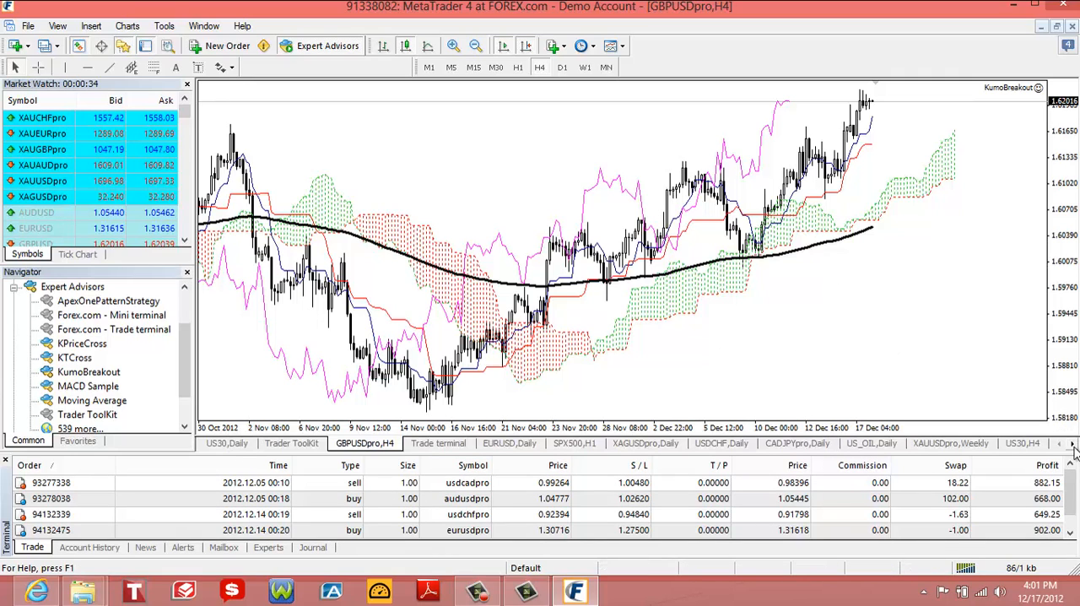
left_click(1073, 446)
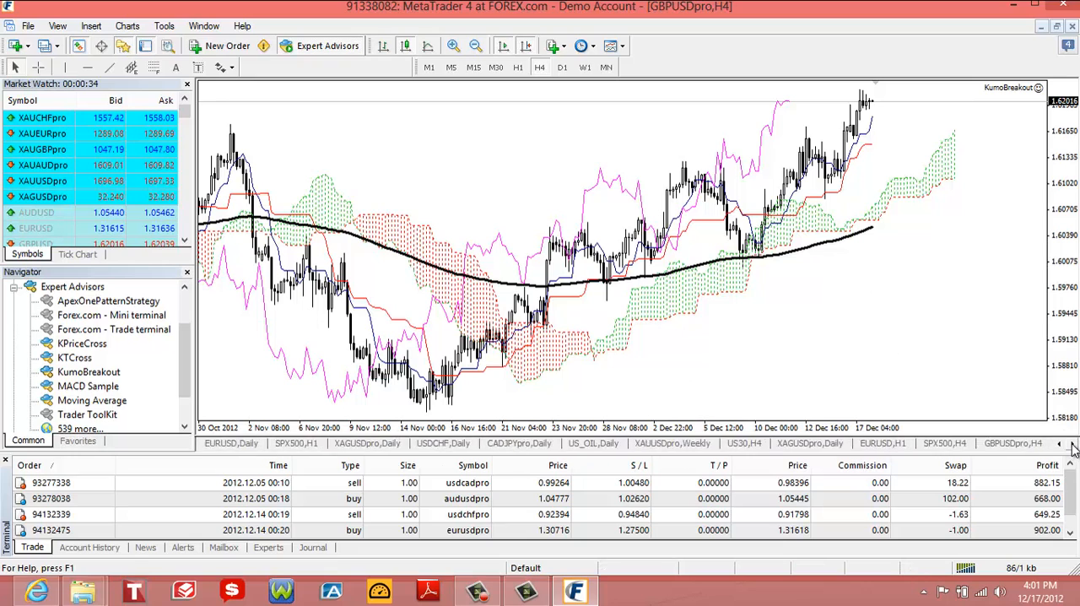
left_click(1061, 442)
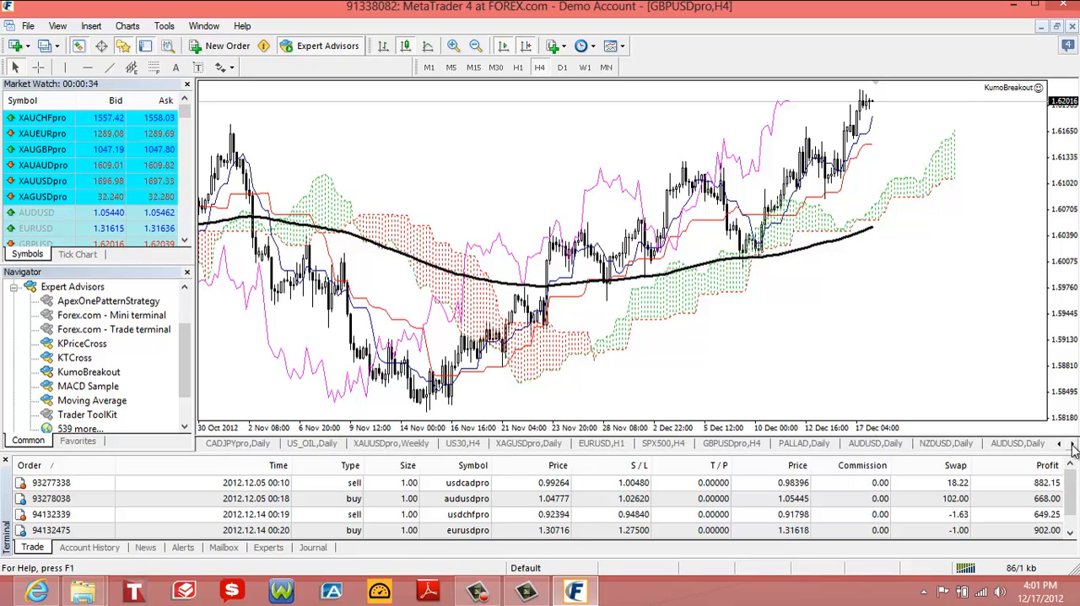
left_click(1060, 442)
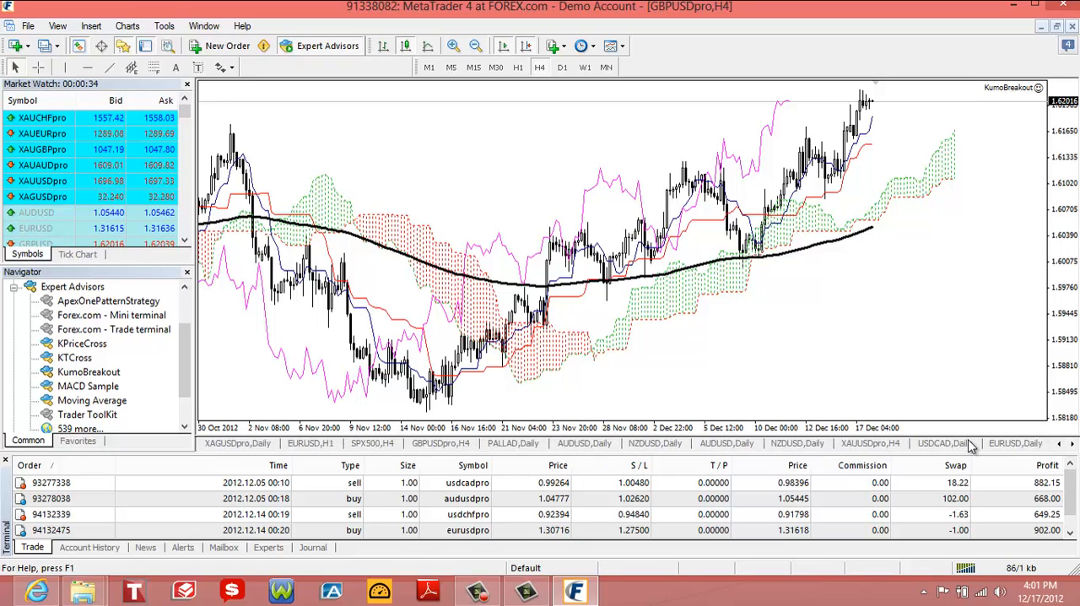
left_click(939, 443)
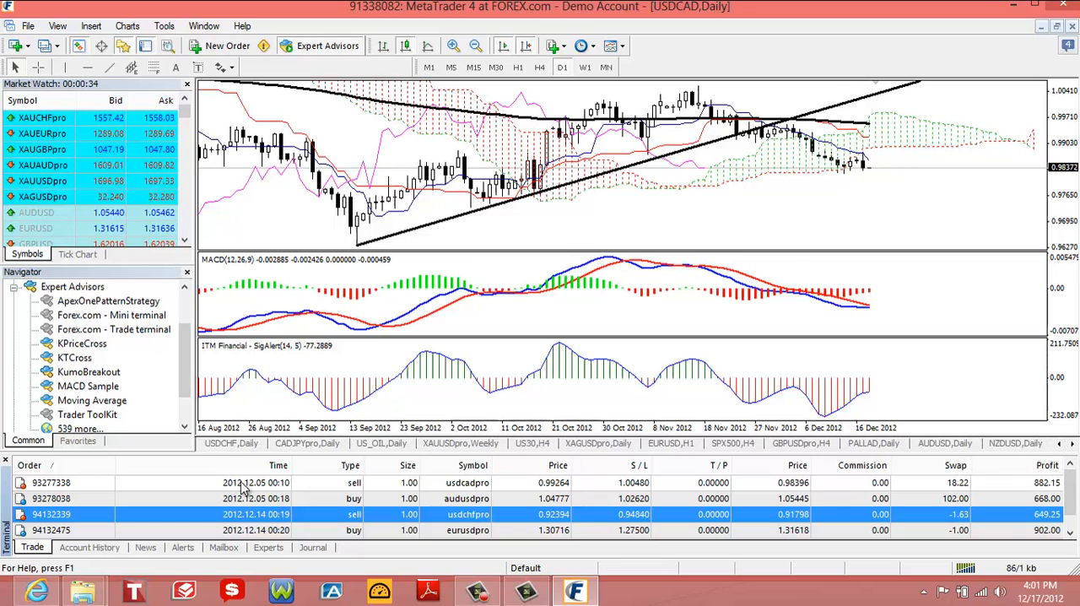
Step: View USDCHF,Daily, then bring up EURUSD,Daily via the eurusdpro buy order
left_click(230, 444)
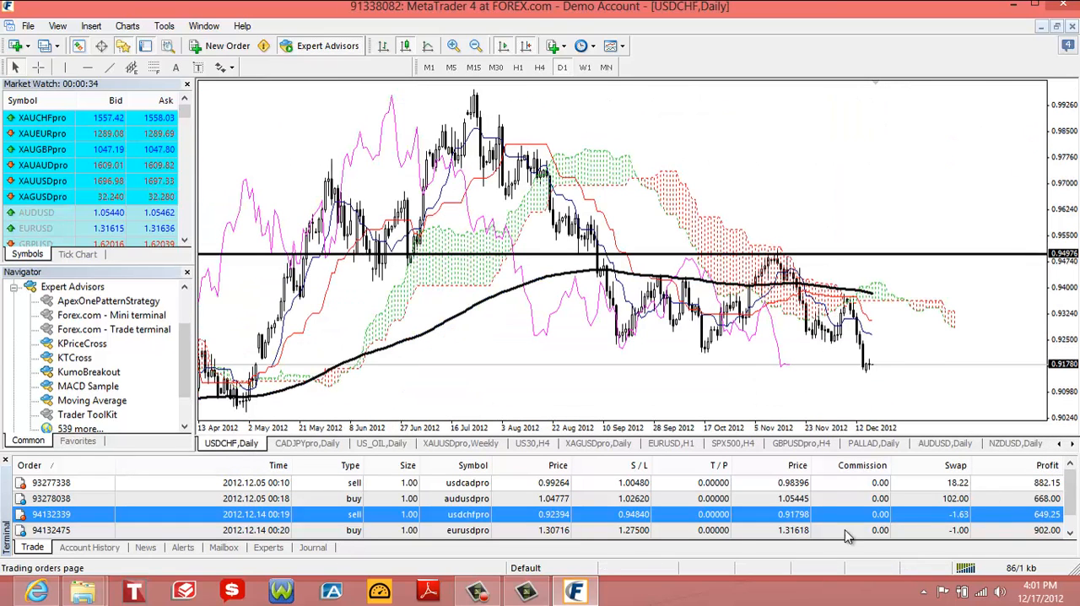
left_click(468, 530)
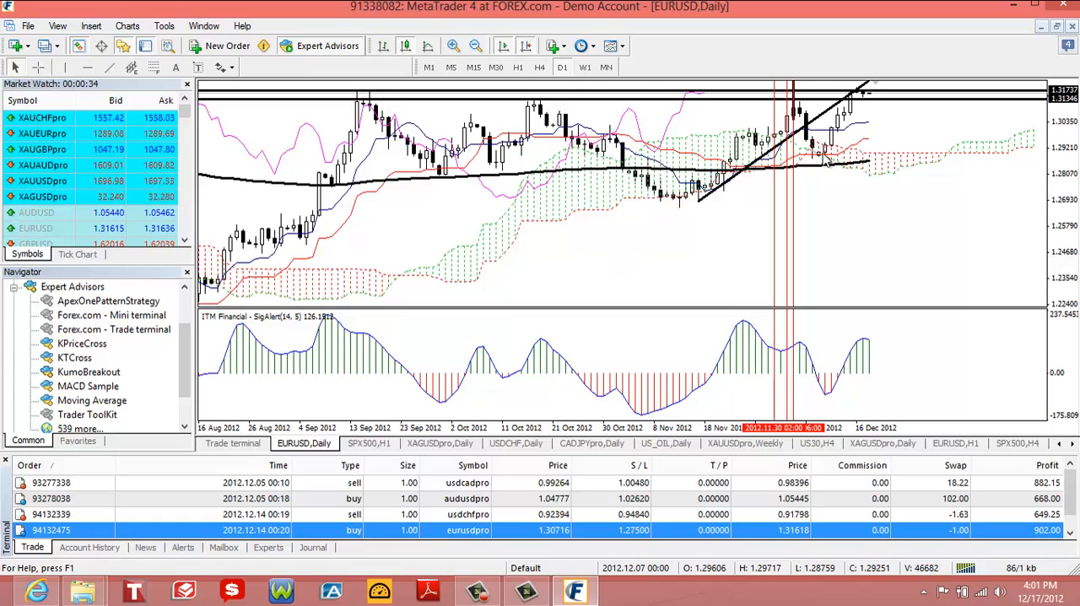
mouse_move(881, 75)
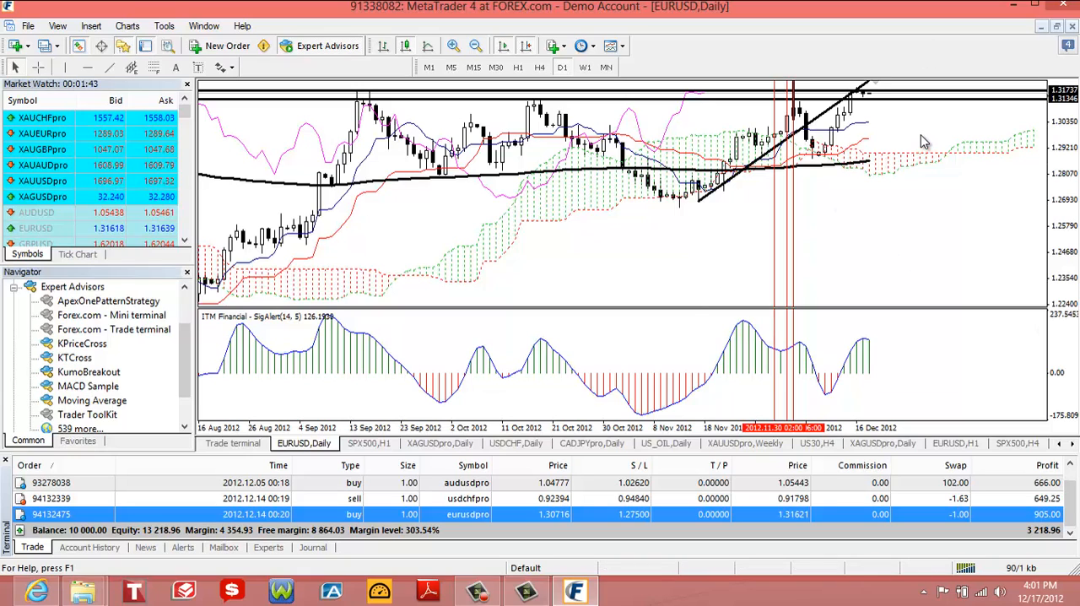
mouse_move(684, 338)
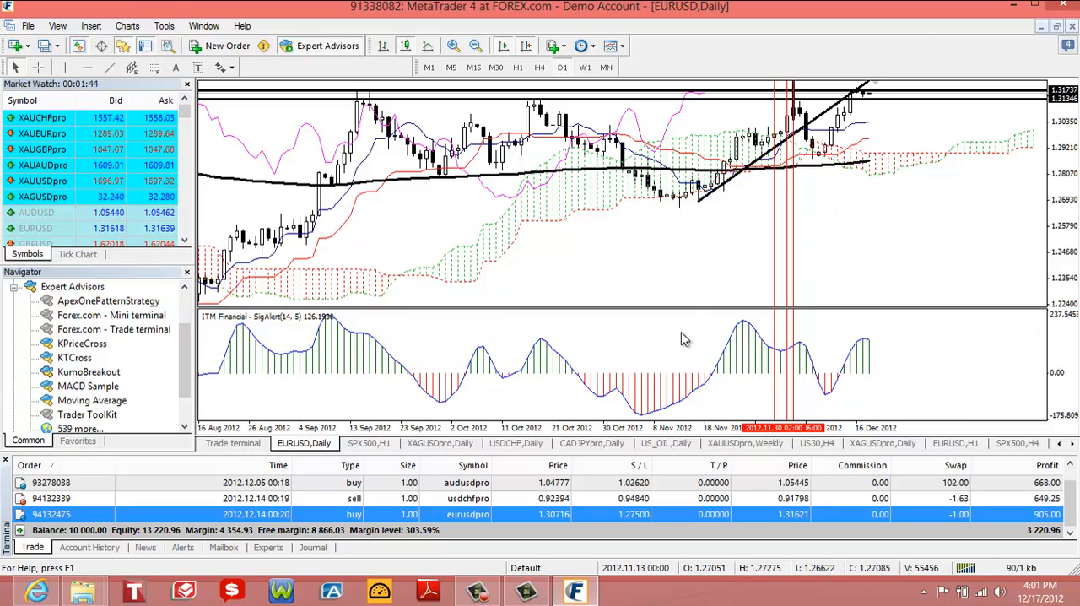